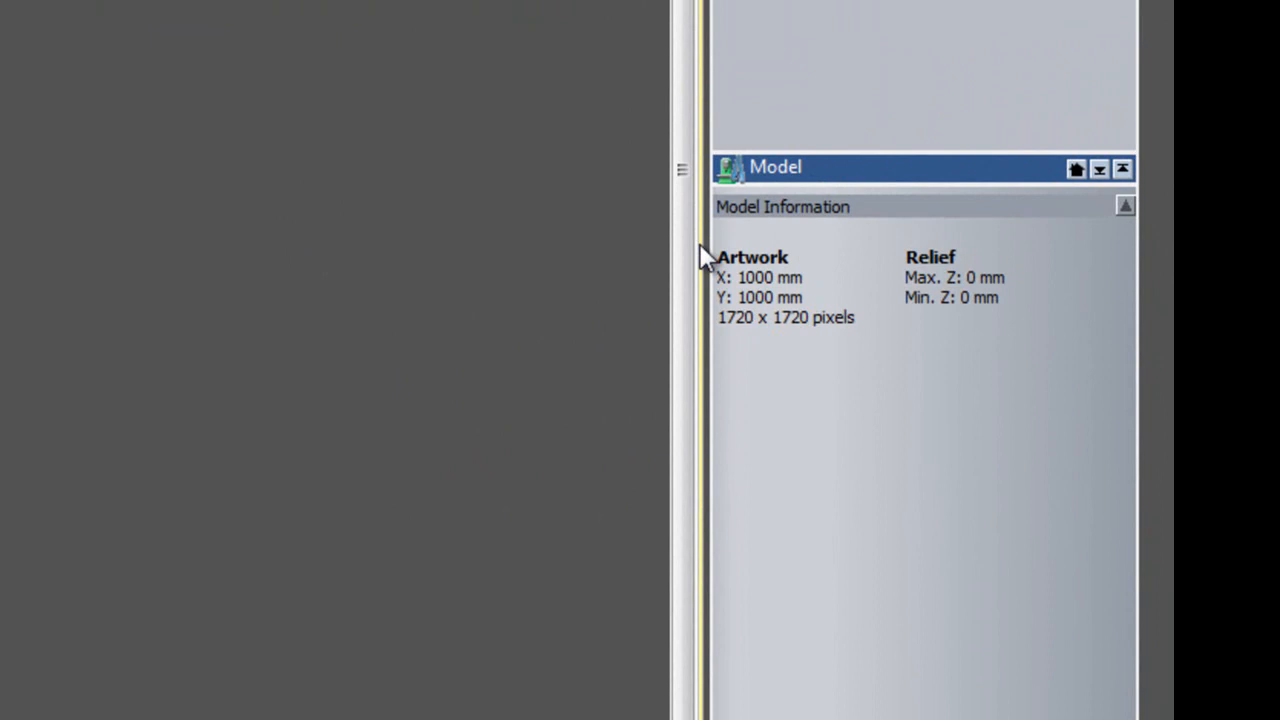
mouse_move(725, 388)
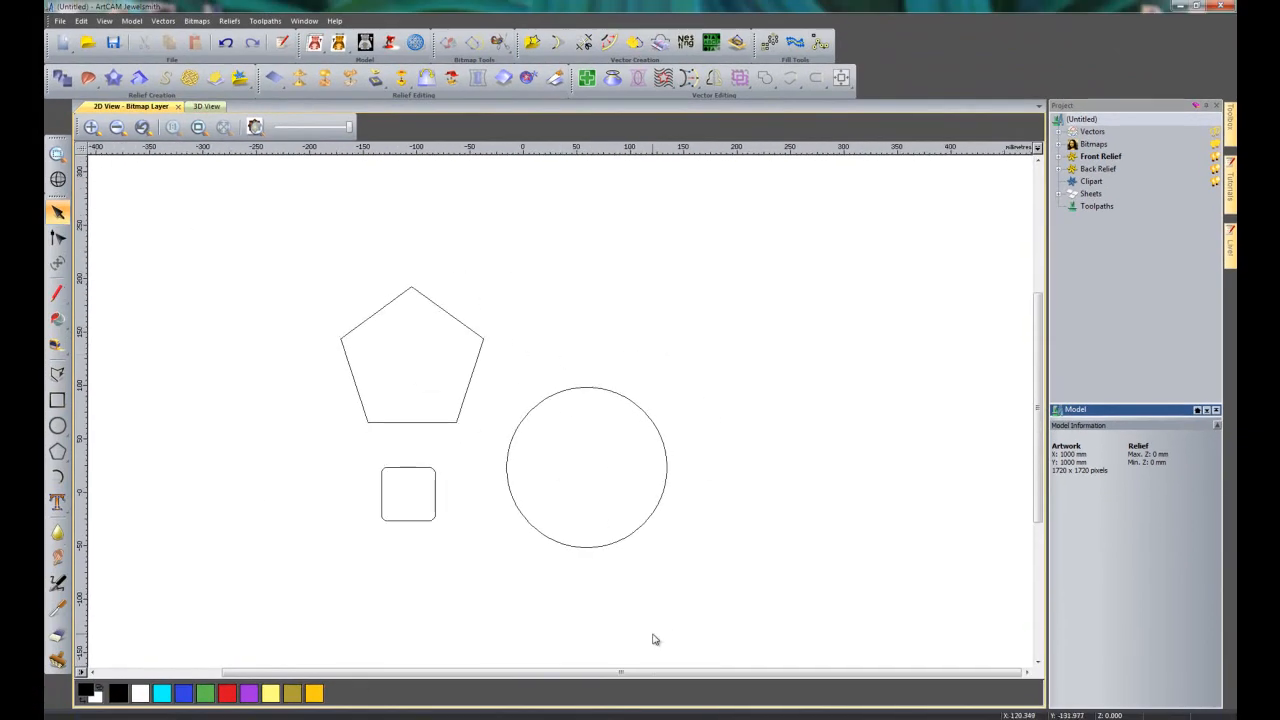
mouse_move(662, 627)
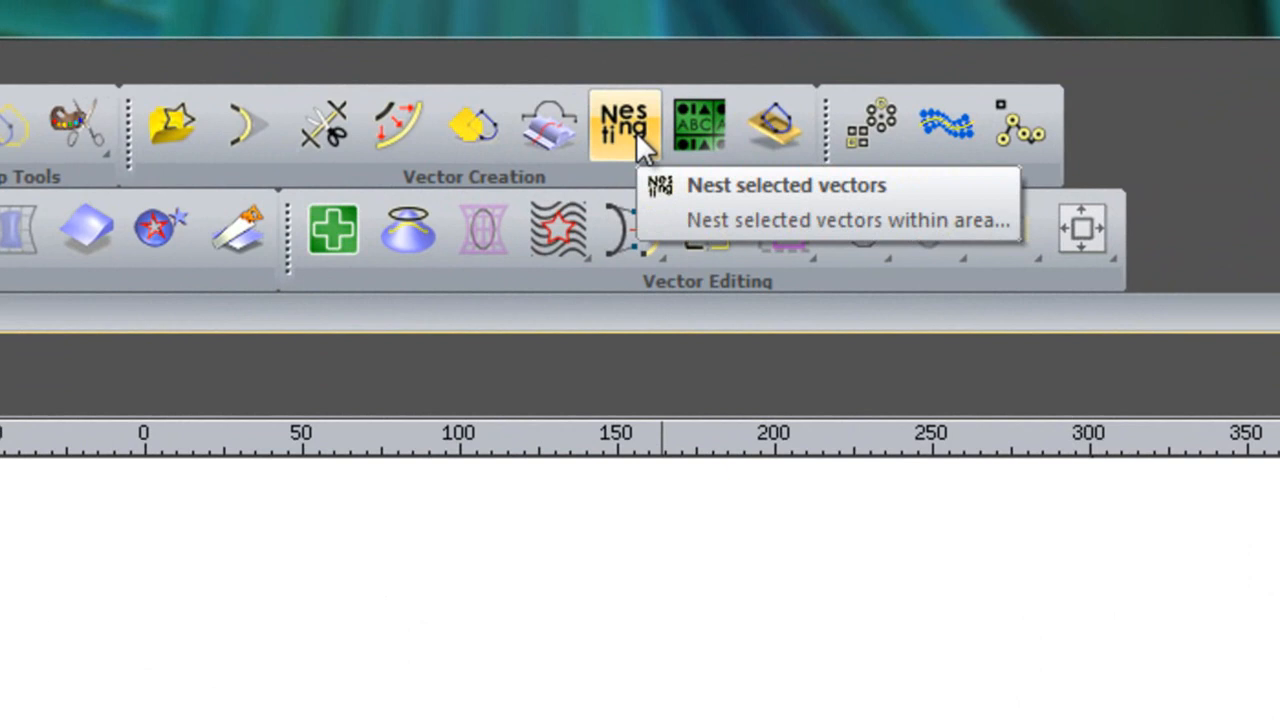
- Set nesting tool diameter to 12 mm, toolpath clearance 10 and edge clearance 10
click(789, 185)
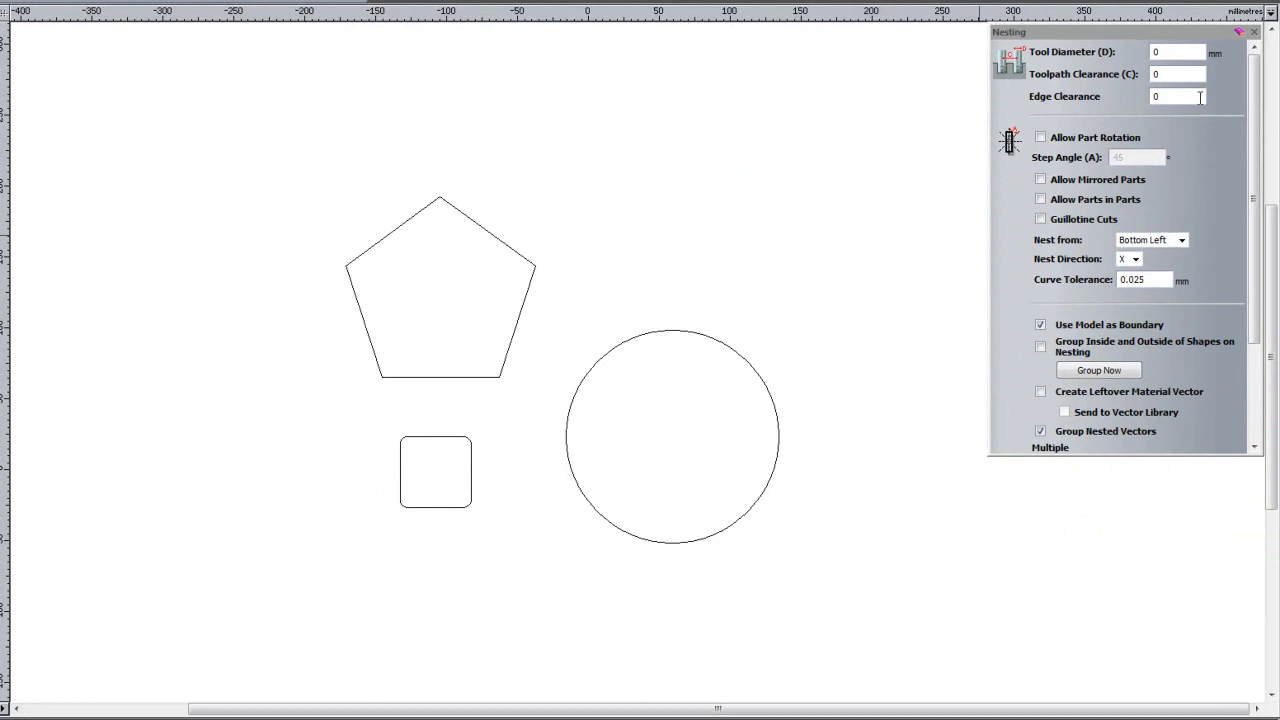
mouse_move(1112, 62)
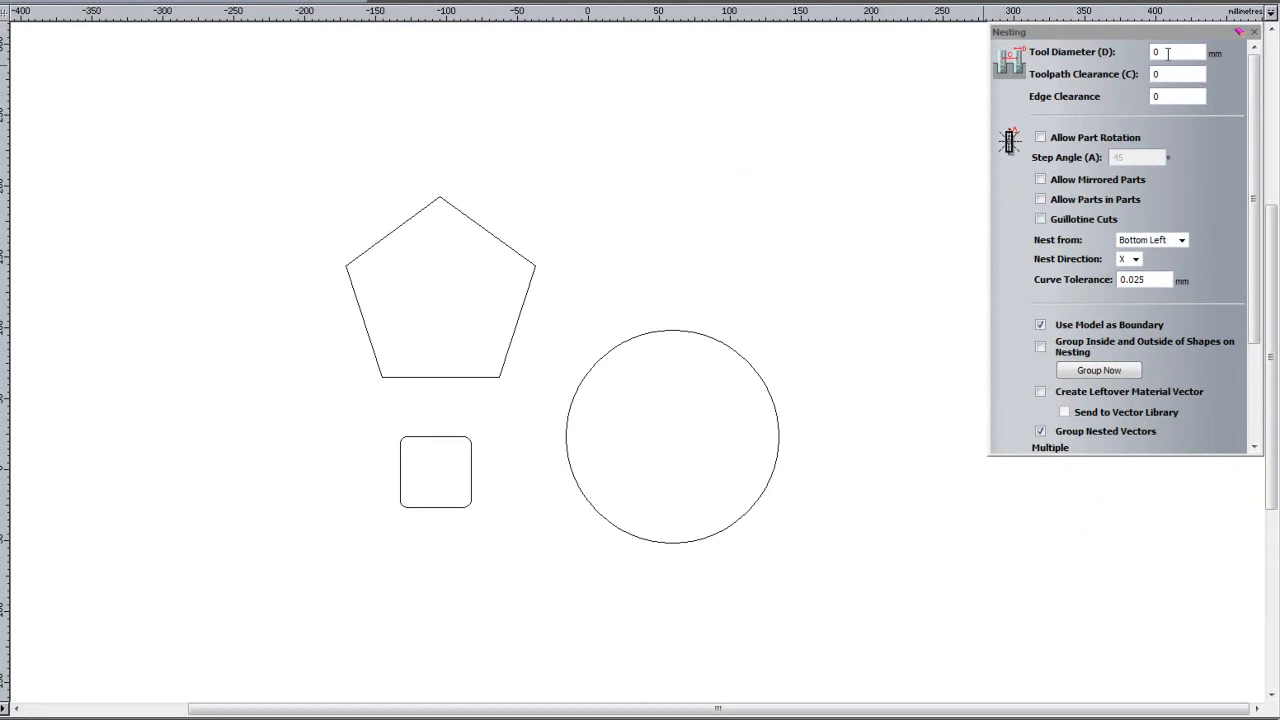
click(1176, 51)
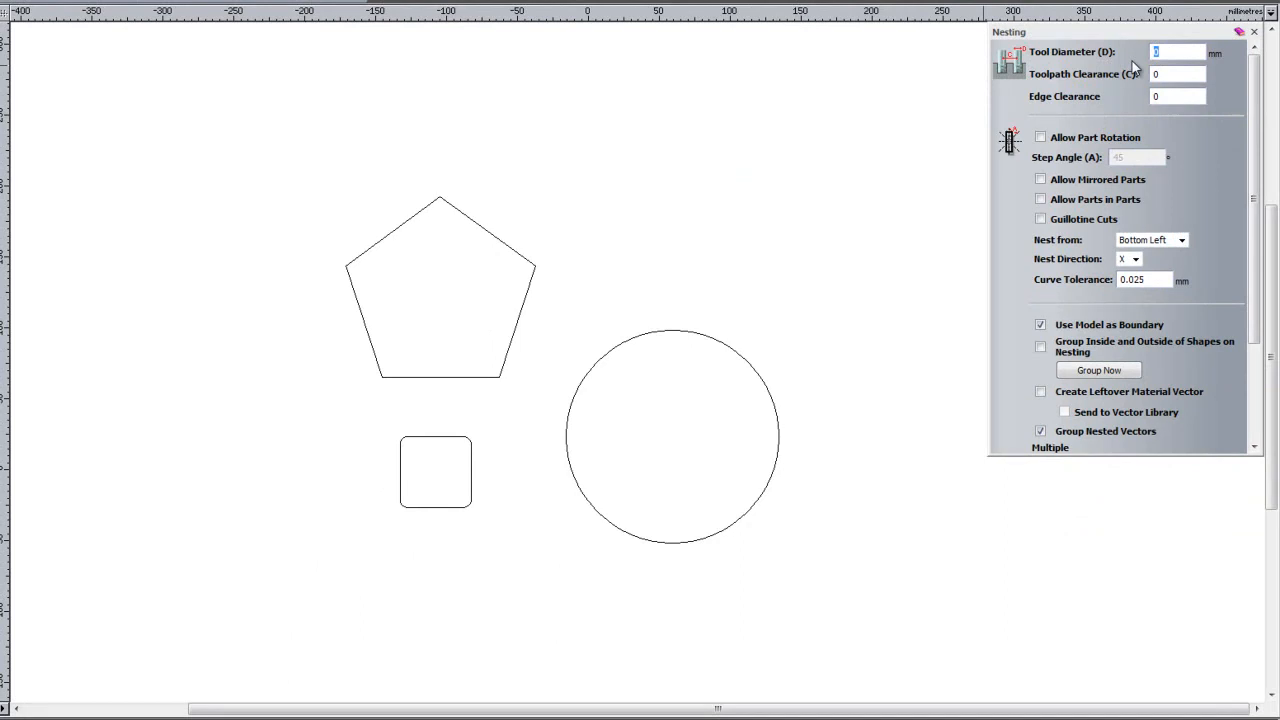
text(12)
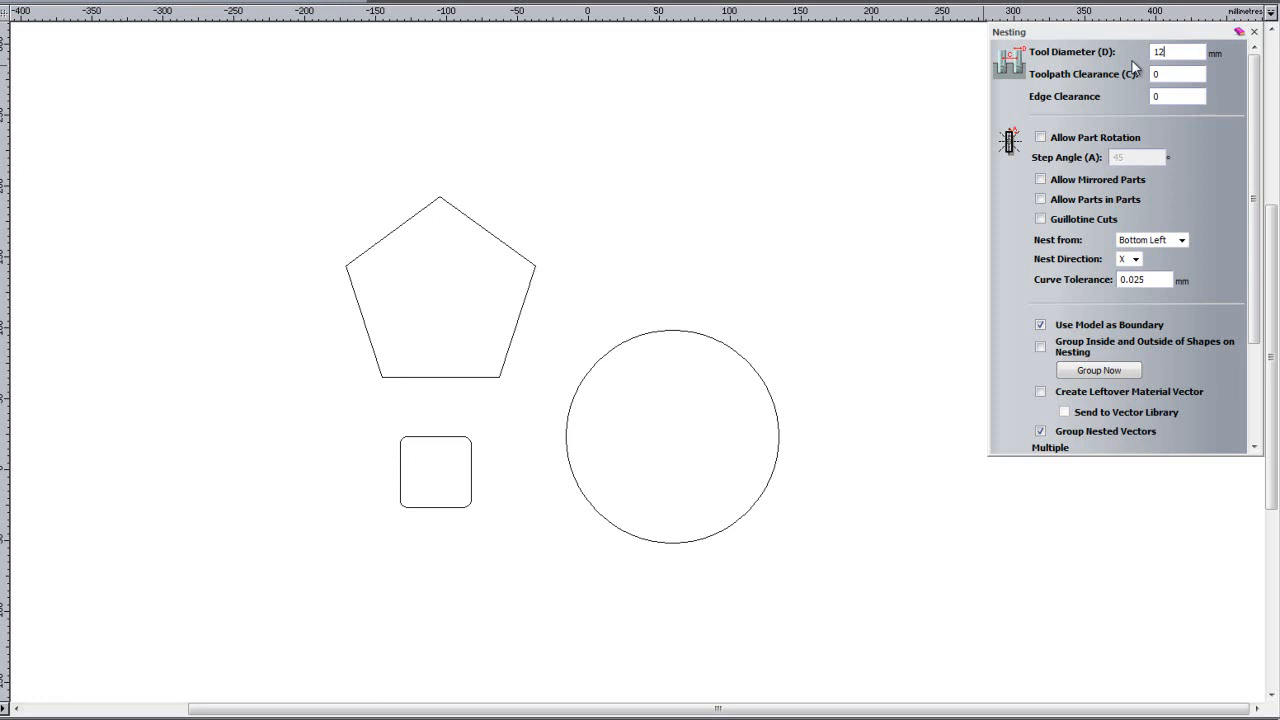
click(1177, 73)
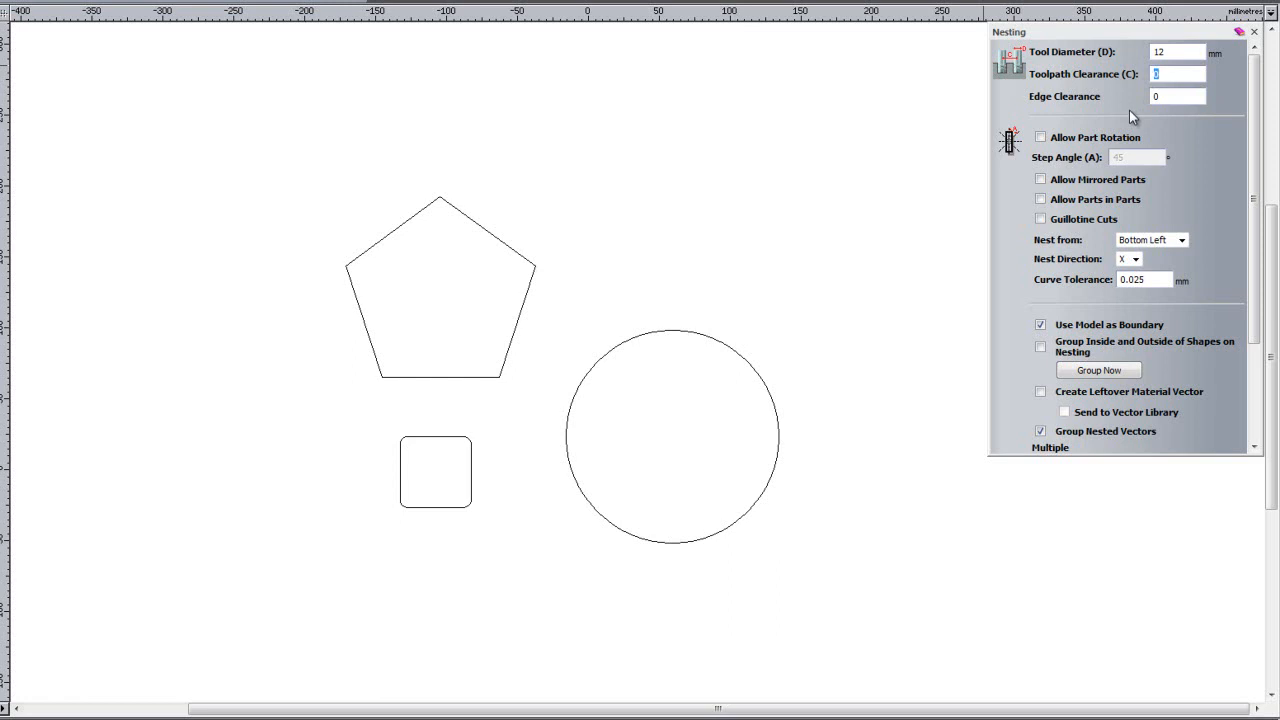
text(10)
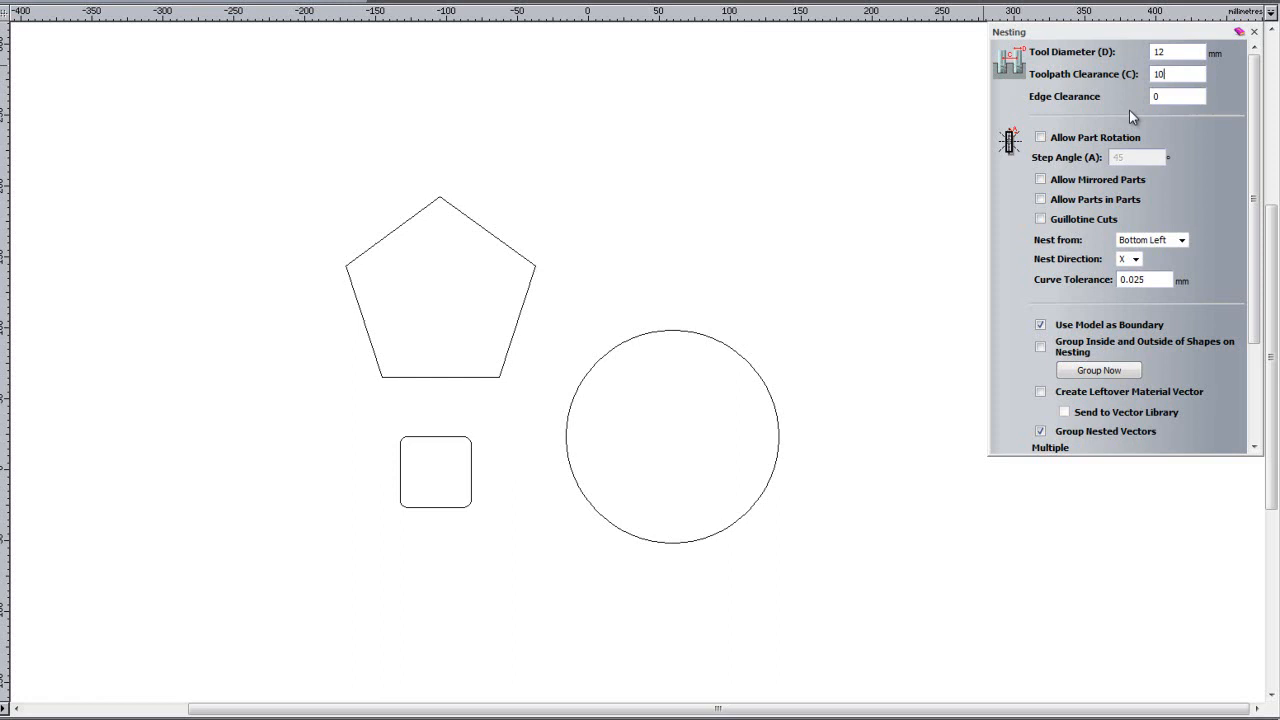
click(1177, 96)
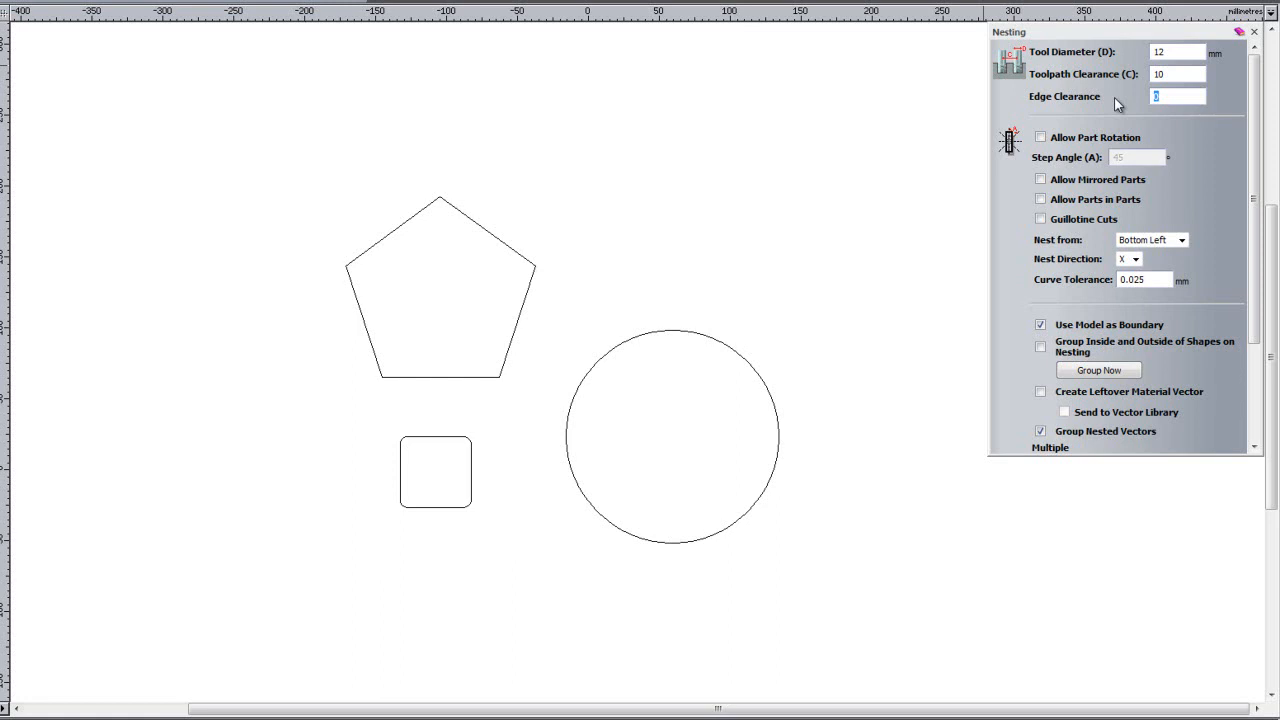
text(10)
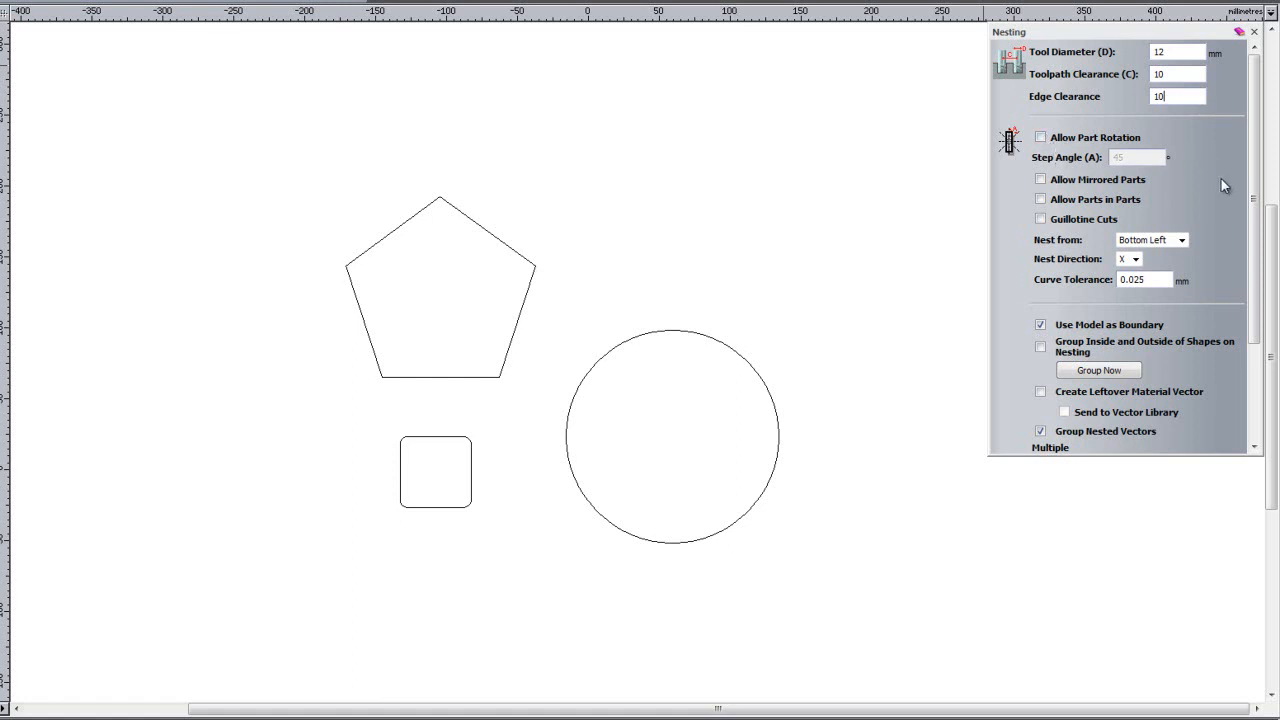
mouse_move(1170, 192)
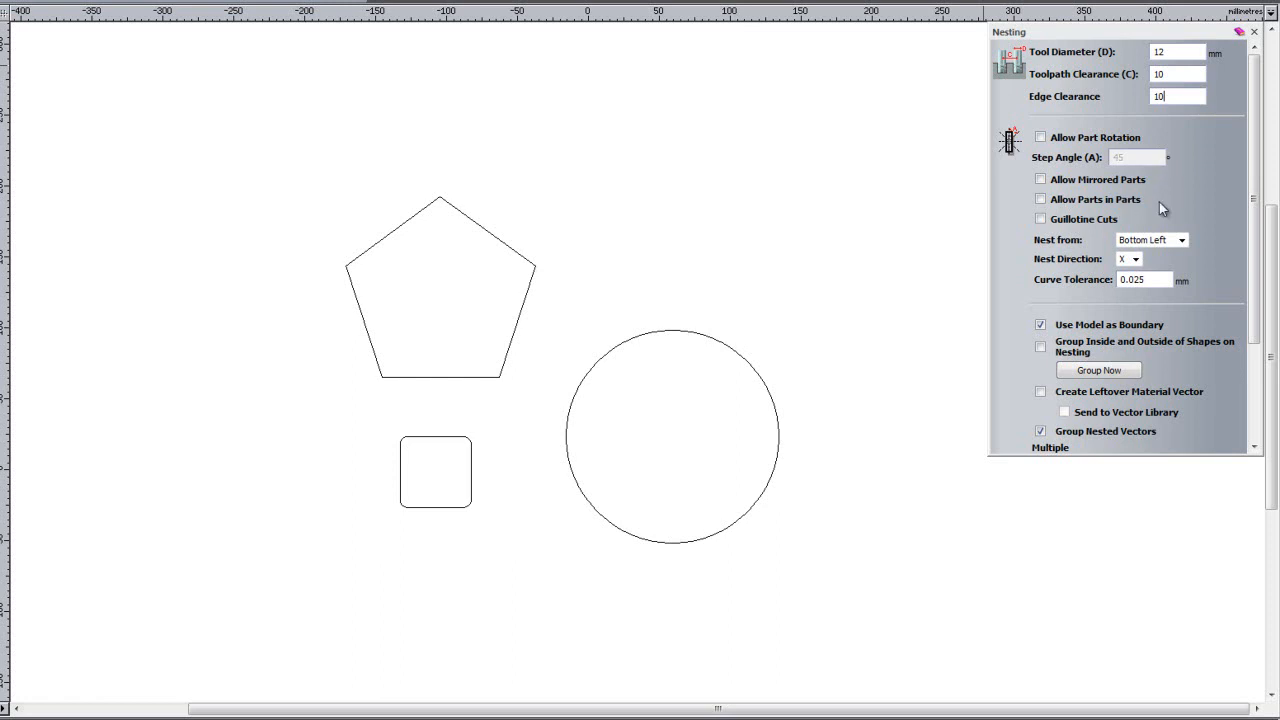
mouse_move(1067, 232)
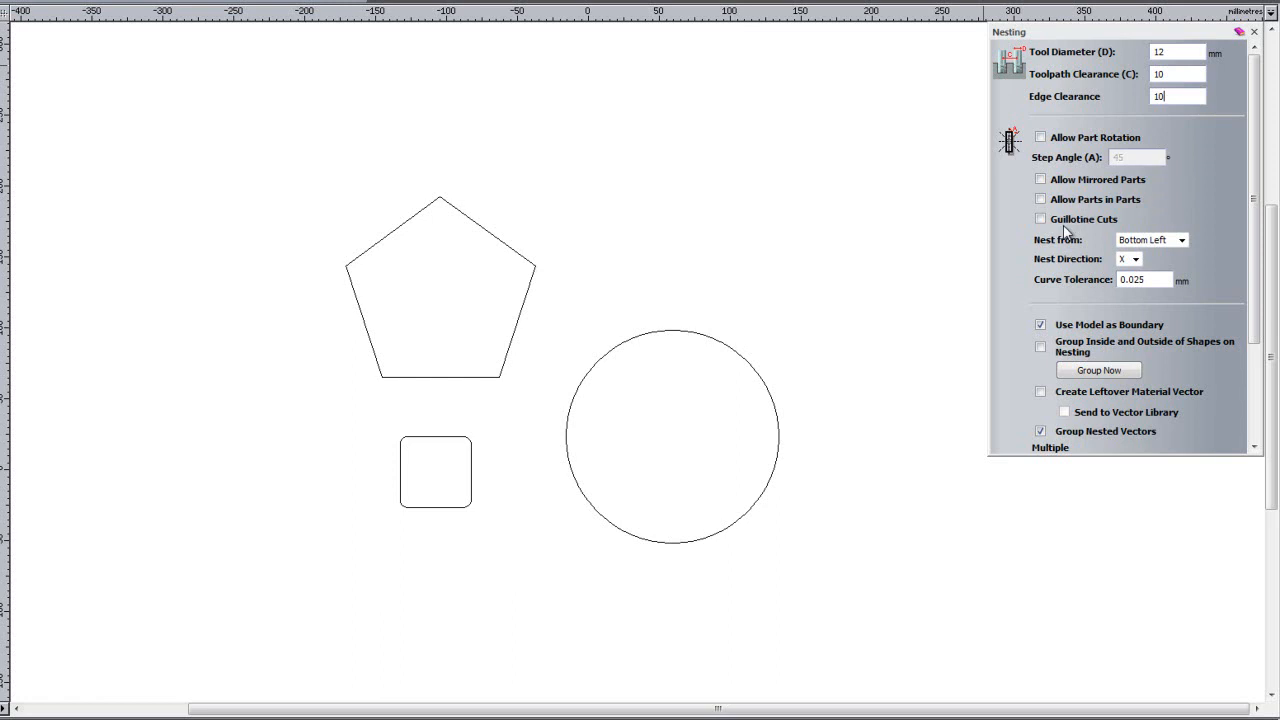
mouse_move(1184, 212)
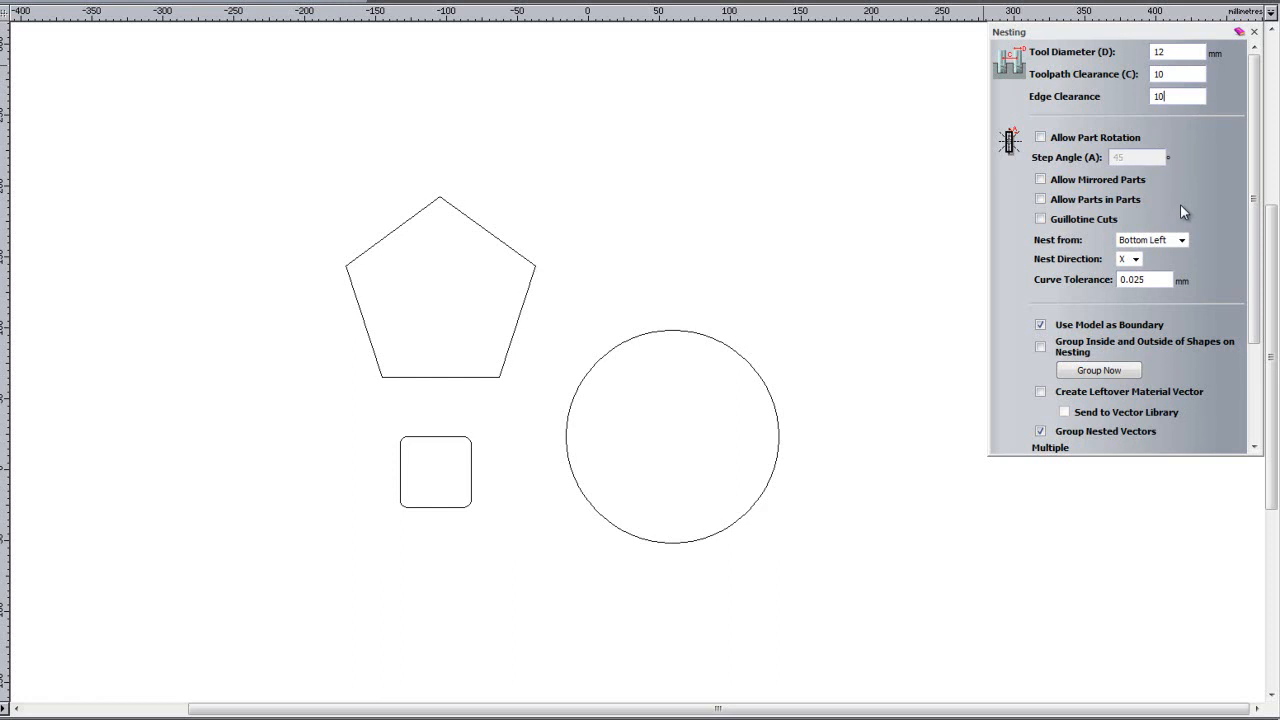
mouse_move(1147, 262)
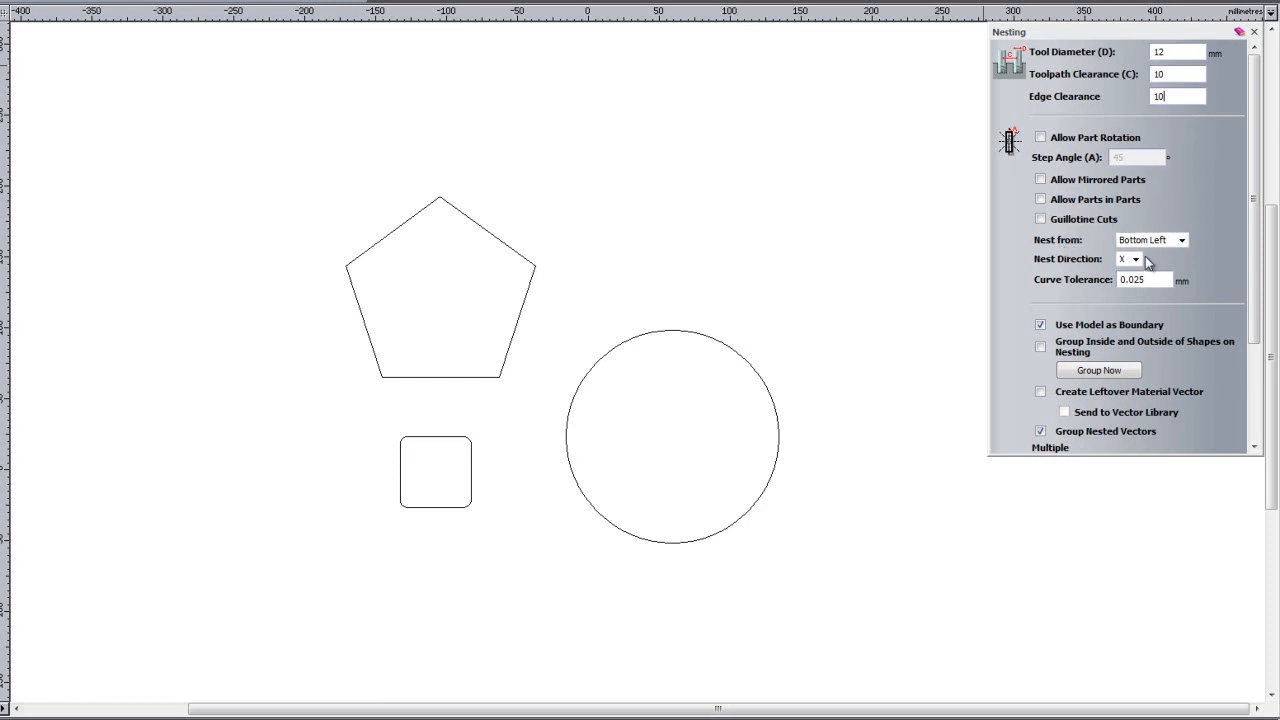
mouse_move(1192, 252)
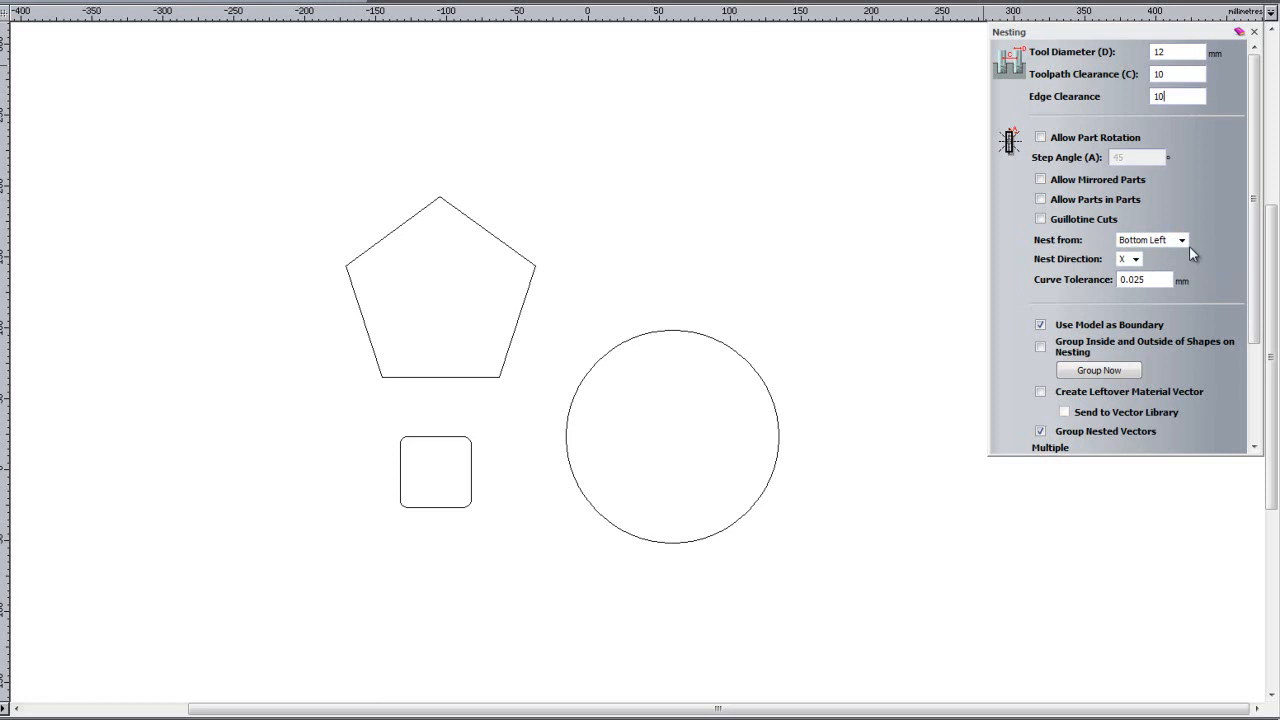
click(1182, 240)
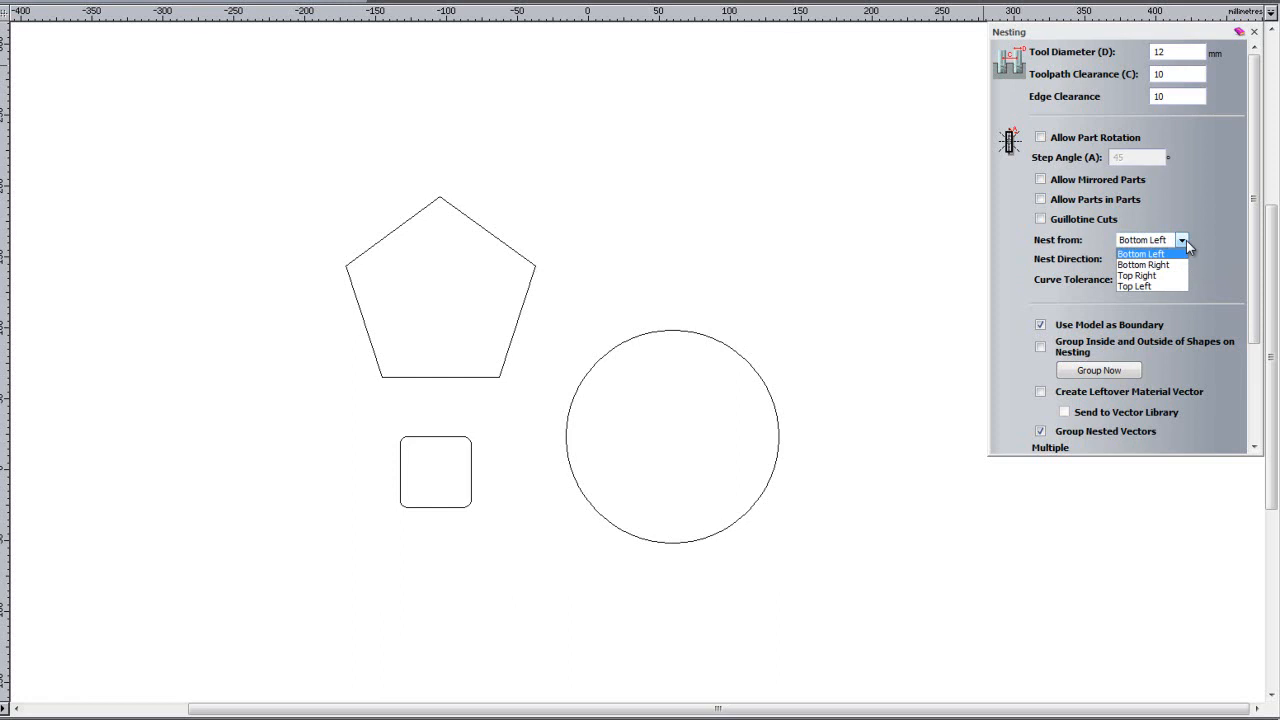
click(1141, 253)
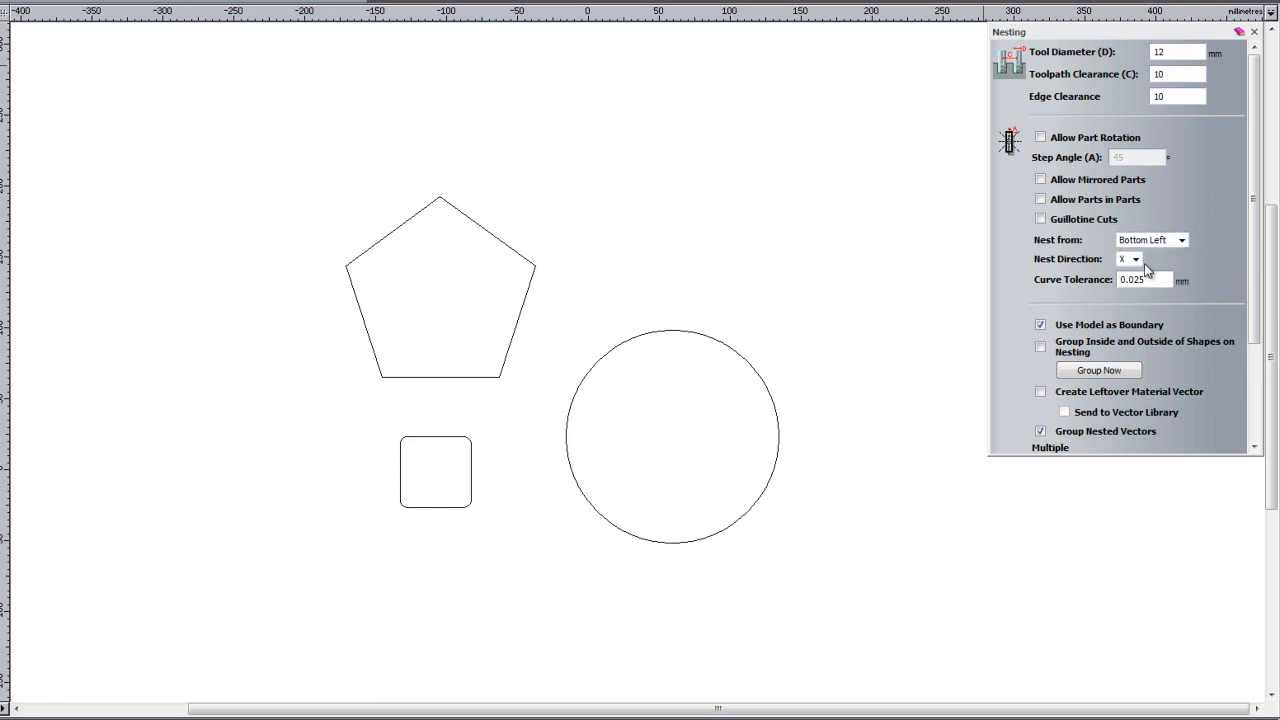
mouse_move(1163, 263)
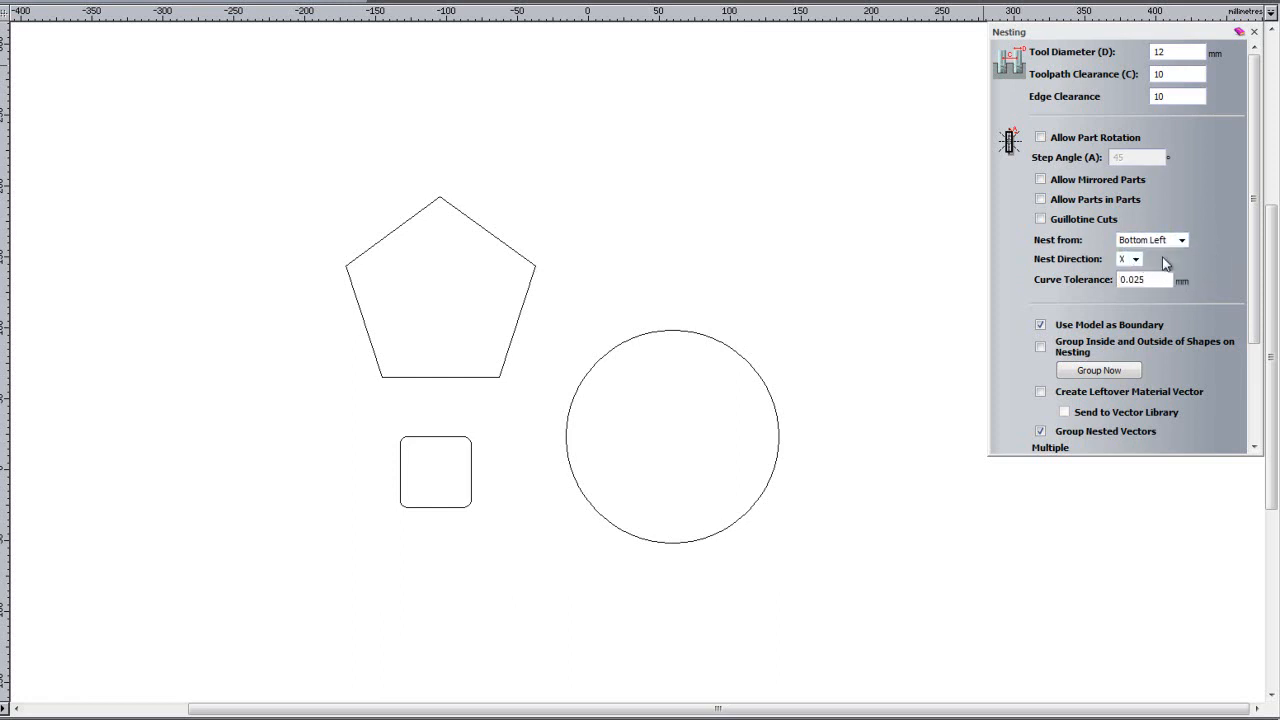
click(1135, 259)
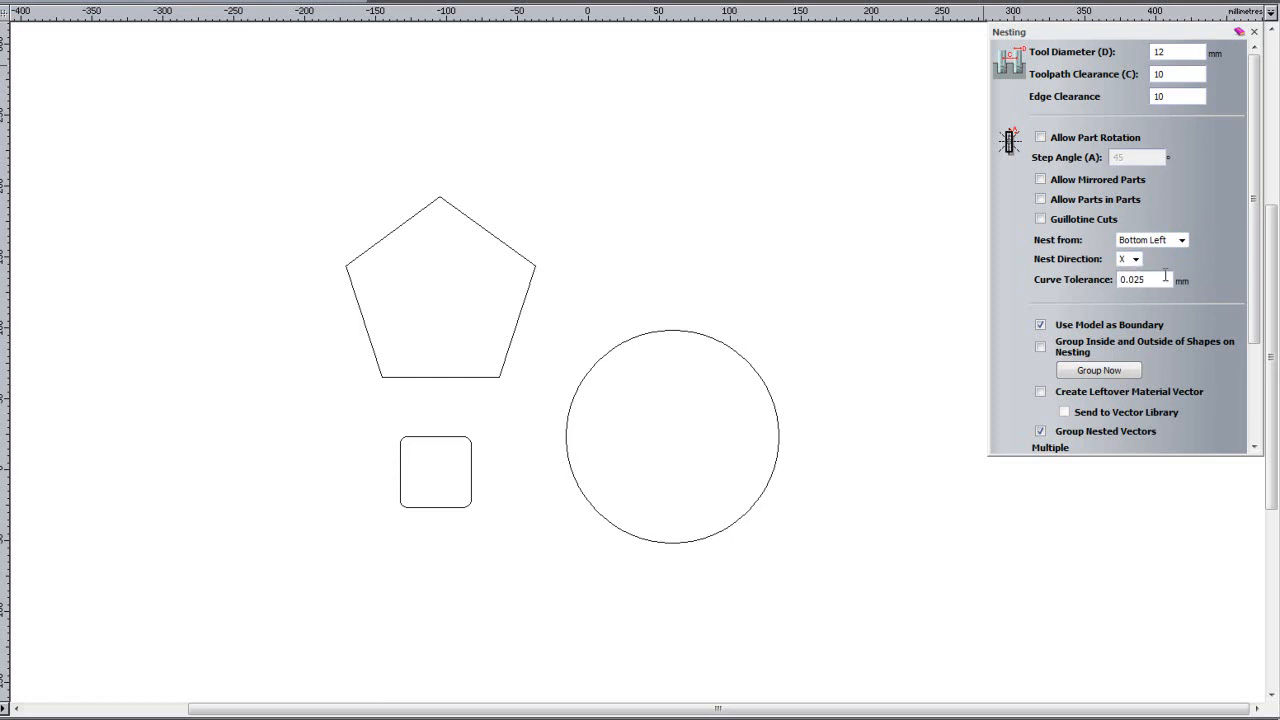
scroll(down, 3)
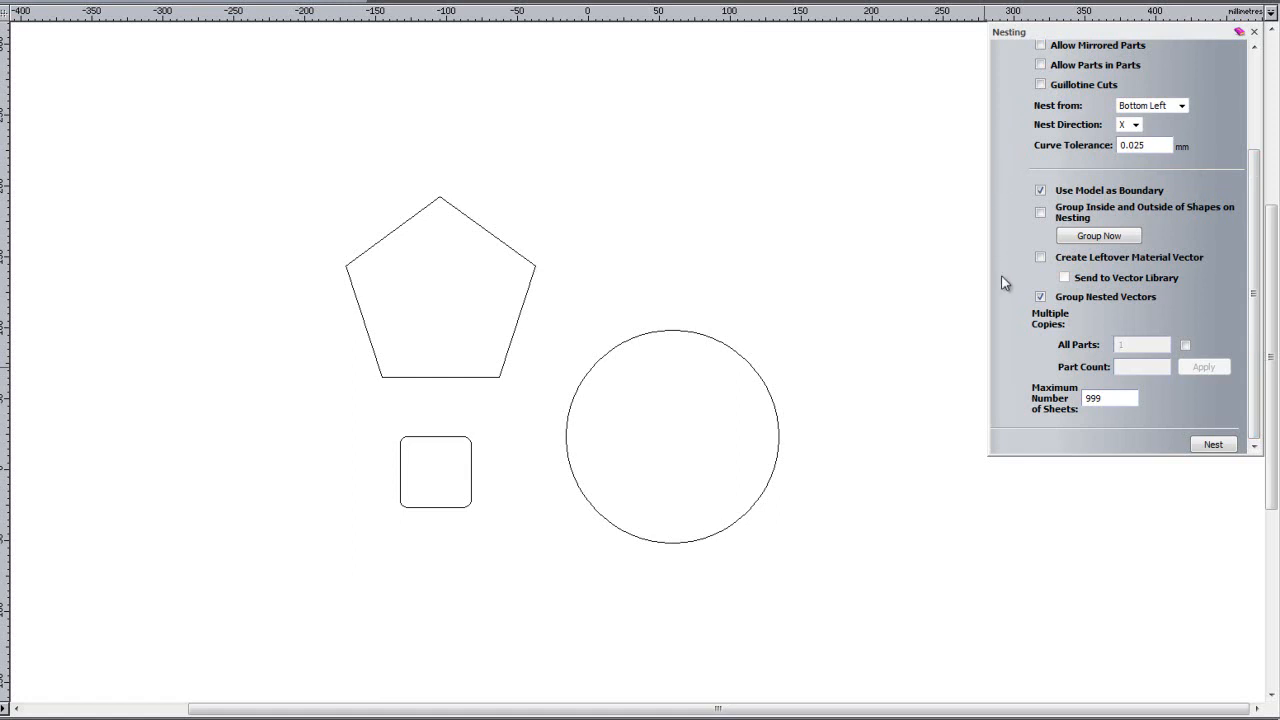
mouse_move(1234, 300)
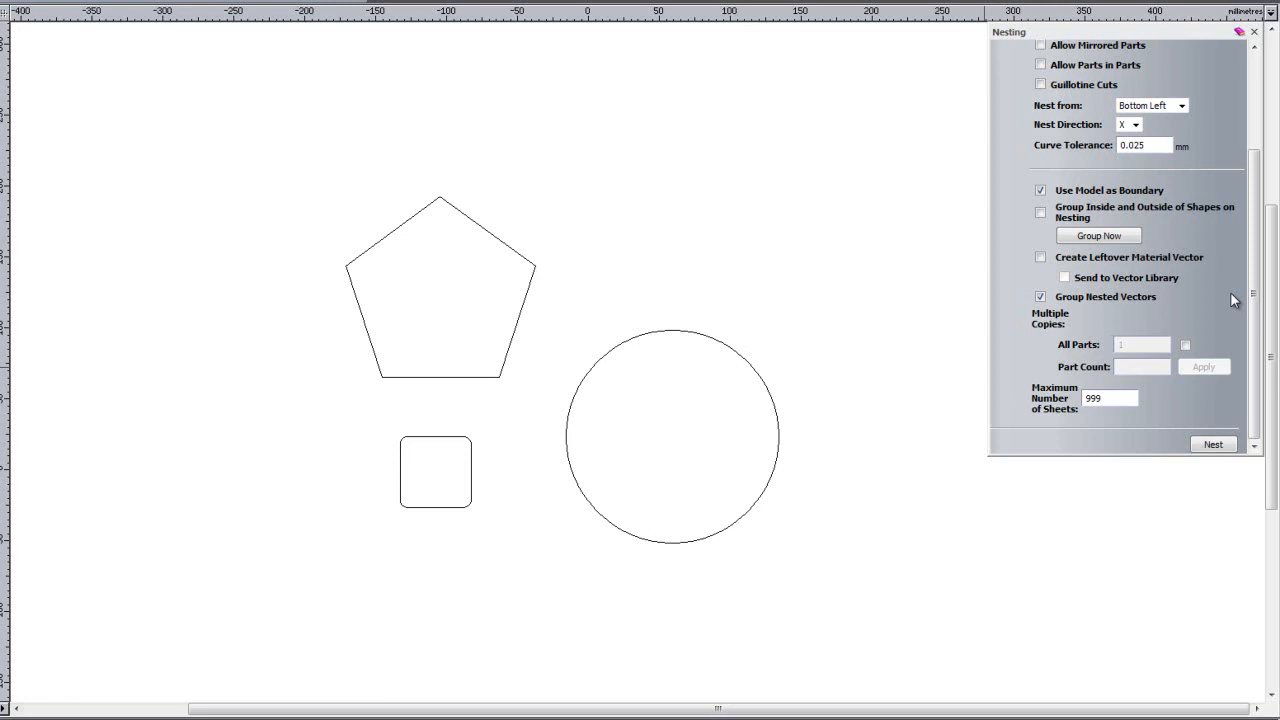
mouse_move(1060, 303)
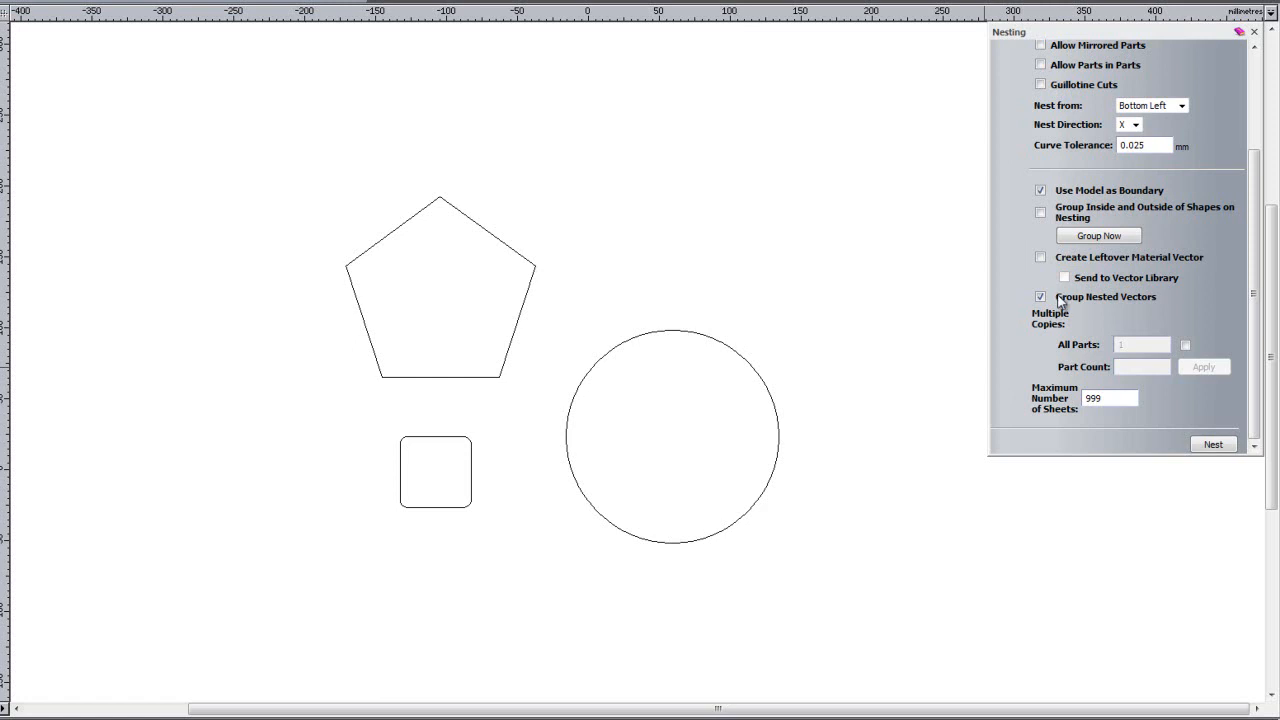
- Turn off Group Nested Vectors and enable one copy count for all parts
click(1040, 297)
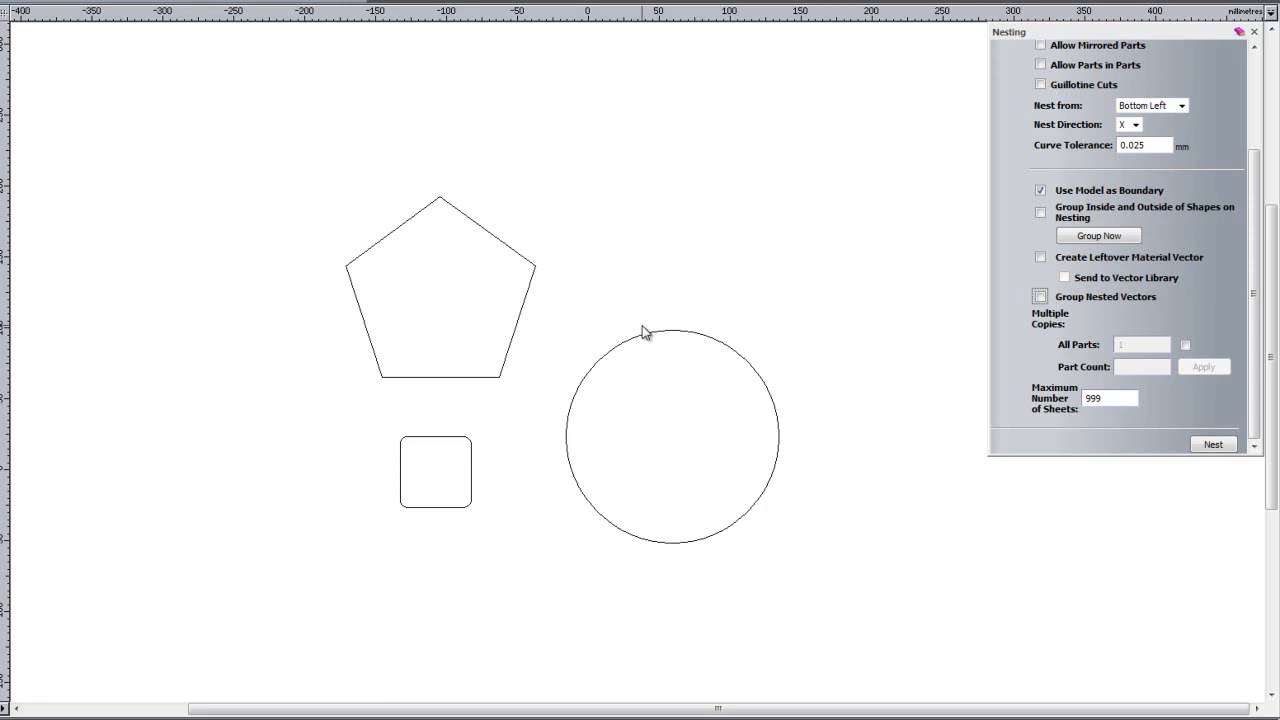
mouse_move(1113, 359)
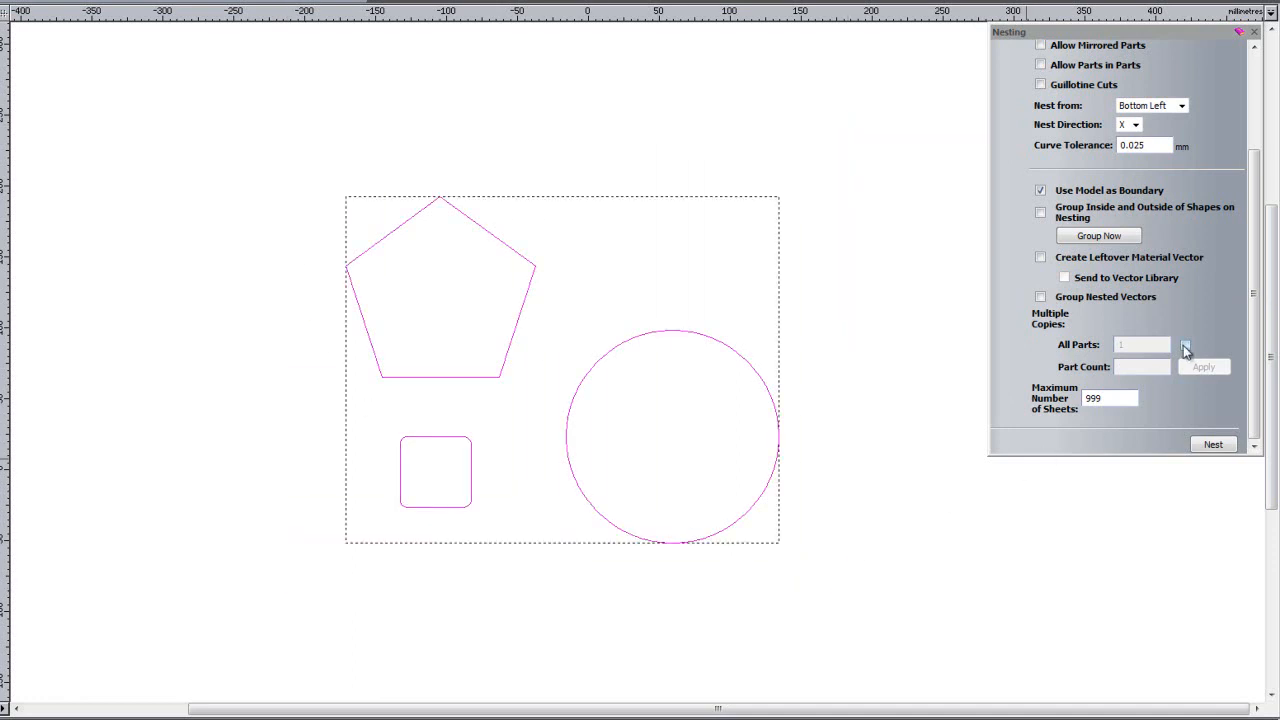
click(1185, 344)
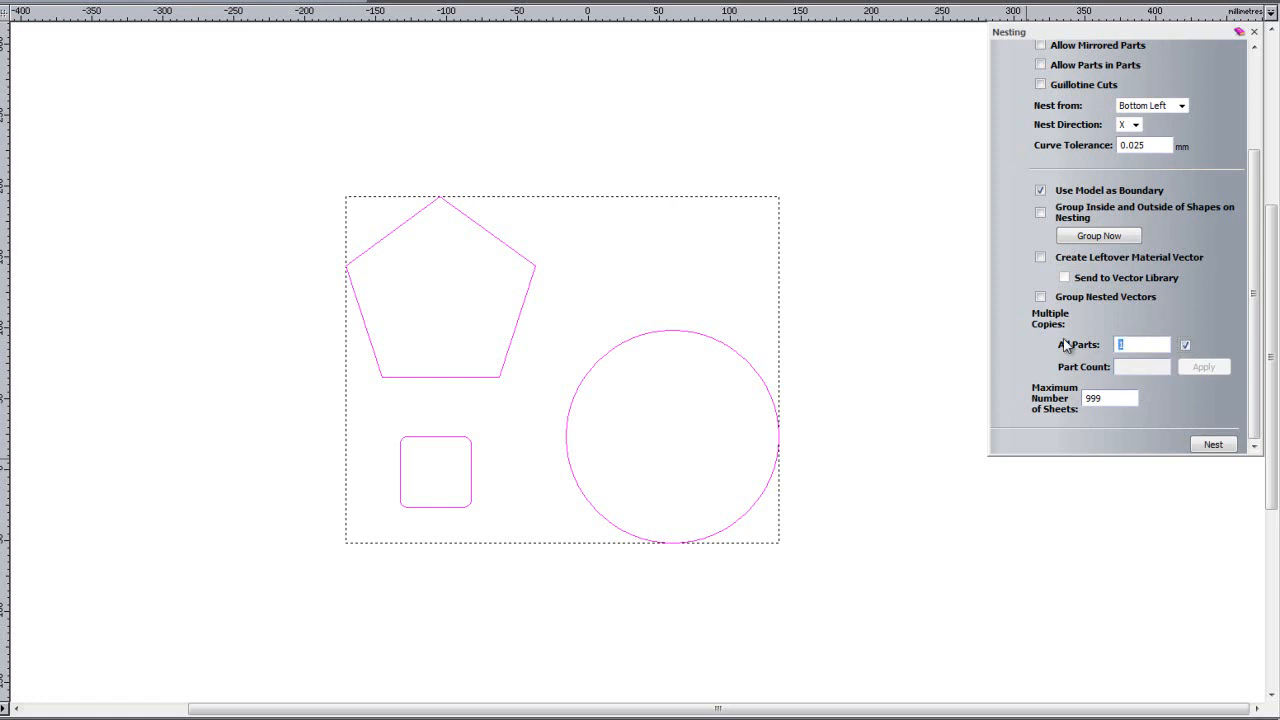
- Enter 10 copies for all parts and run the nest
text(10)
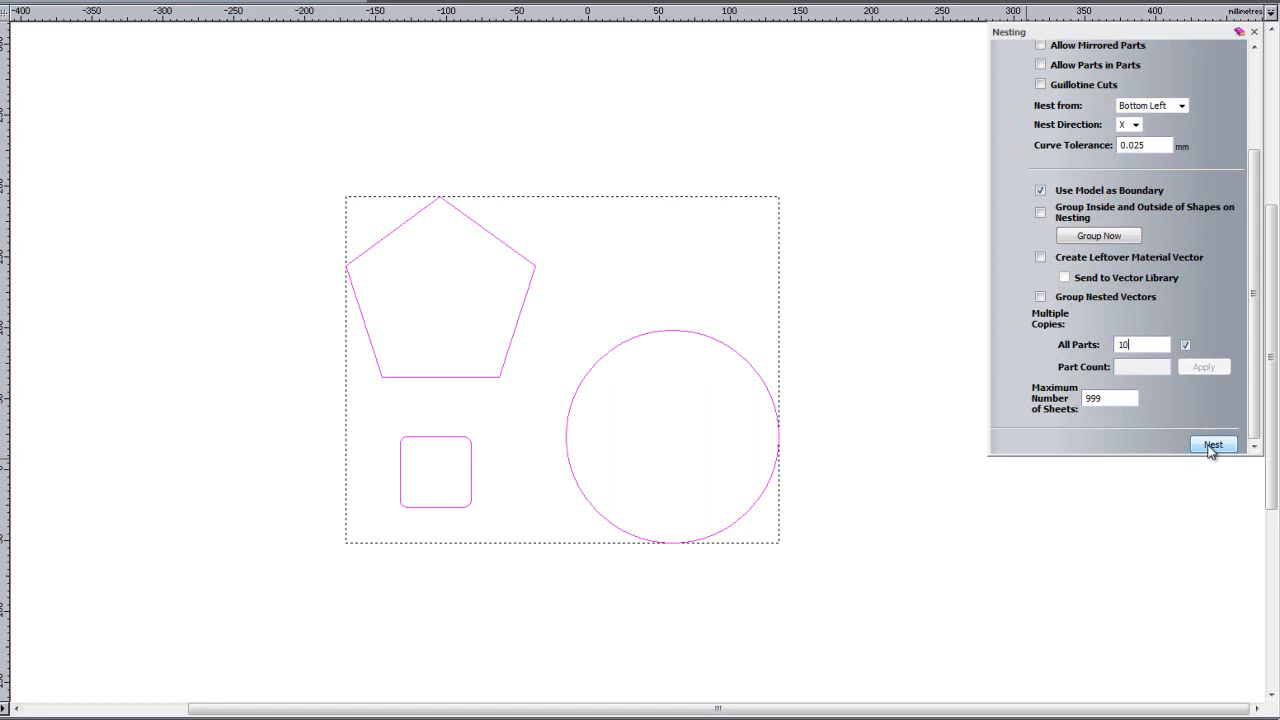
click(1213, 445)
text(25)
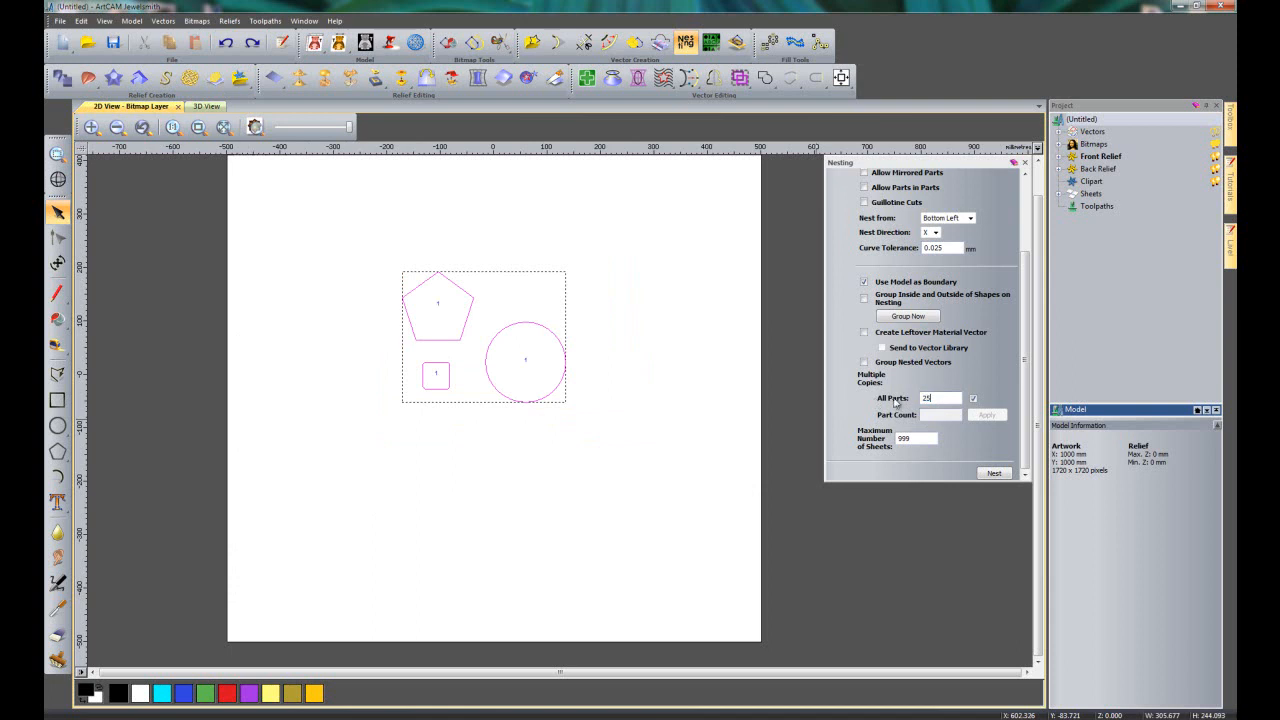
- Nest 25 copies of each part and expand the project's Sheets list
click(994, 473)
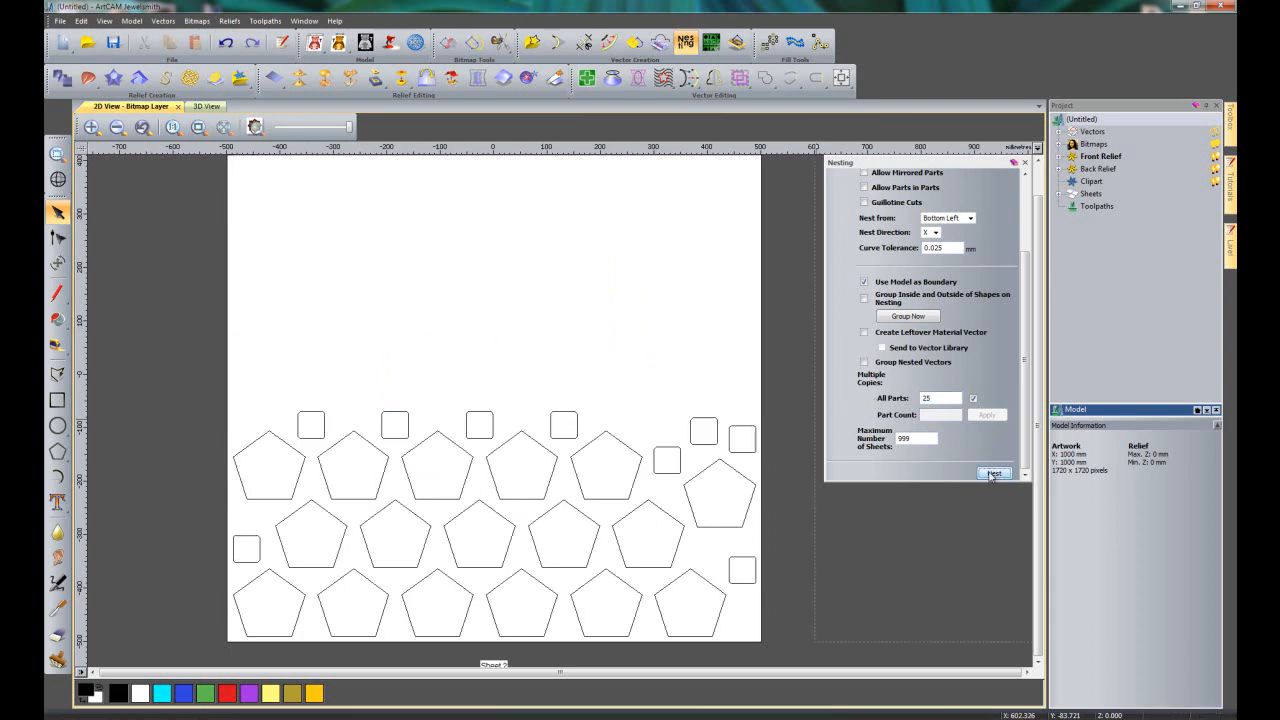
click(994, 473)
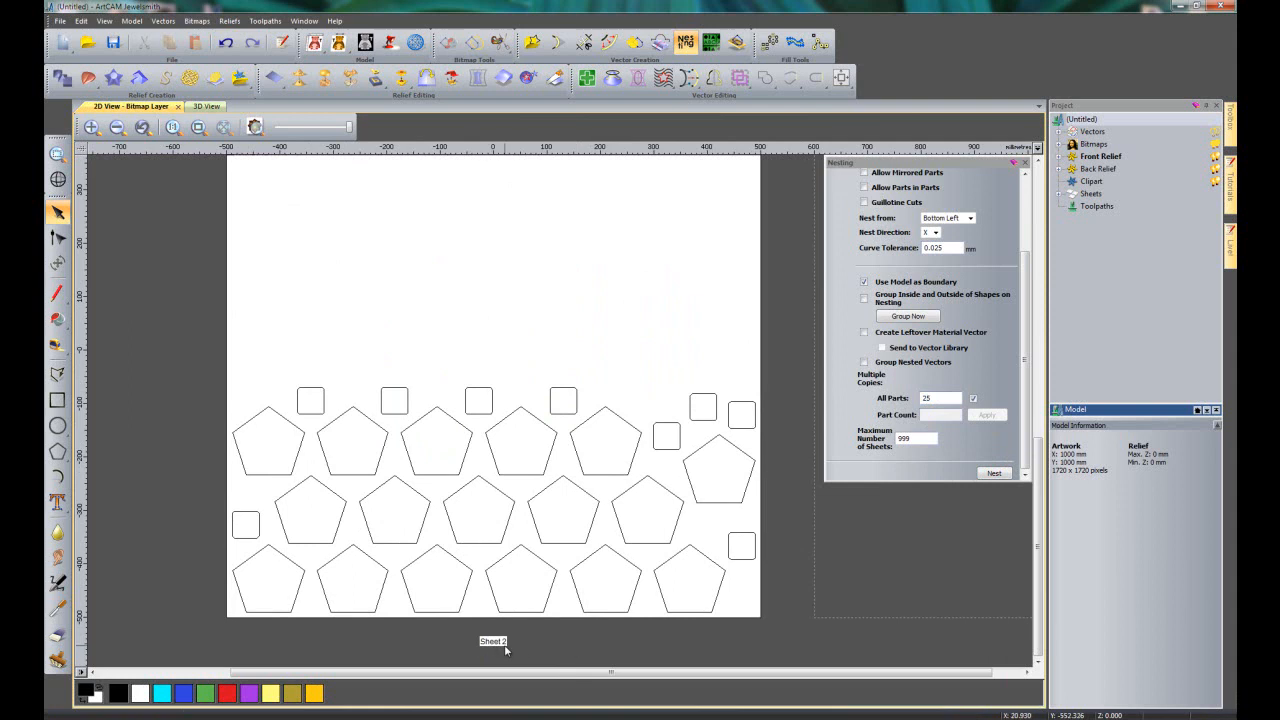
mouse_move(775, 383)
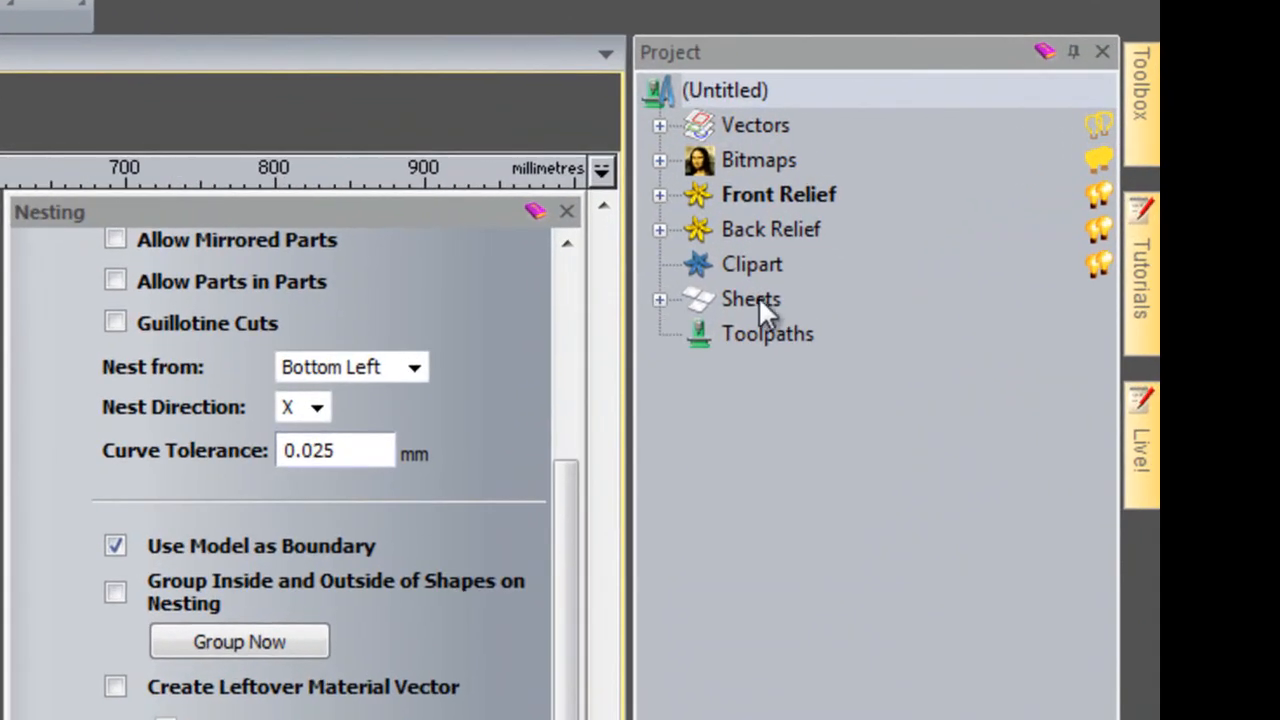
mouse_move(730, 315)
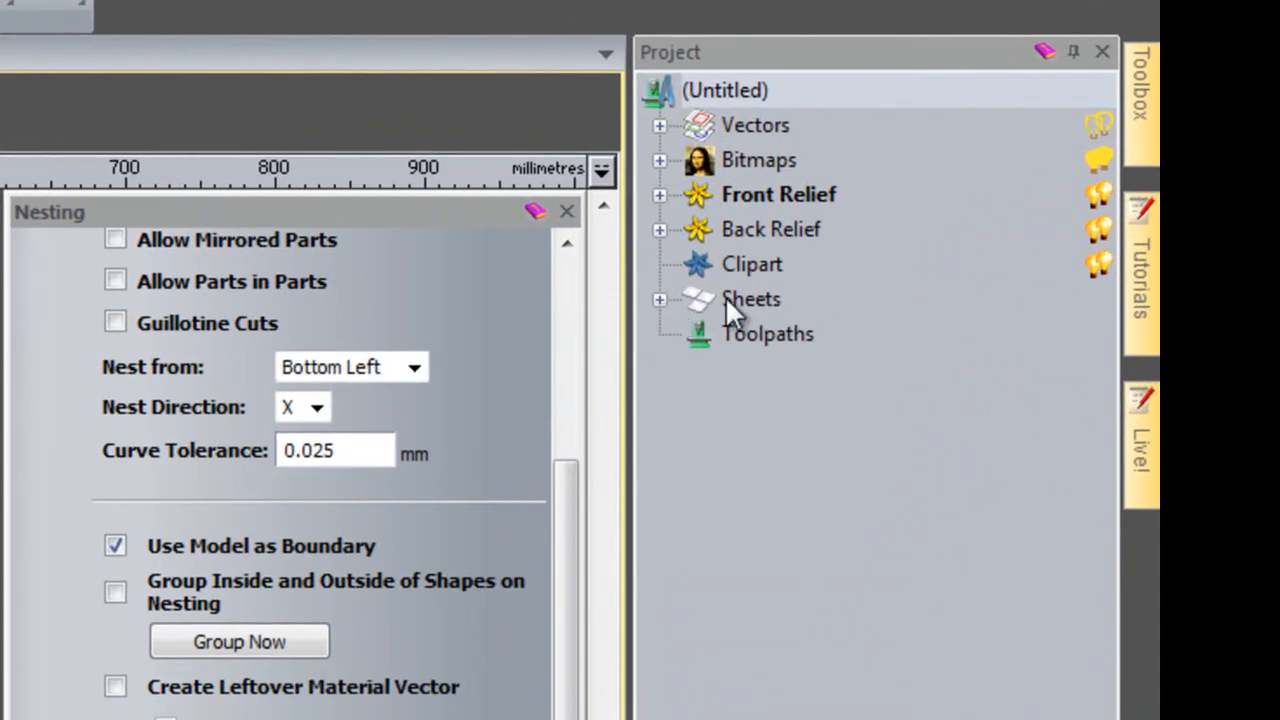
click(659, 299)
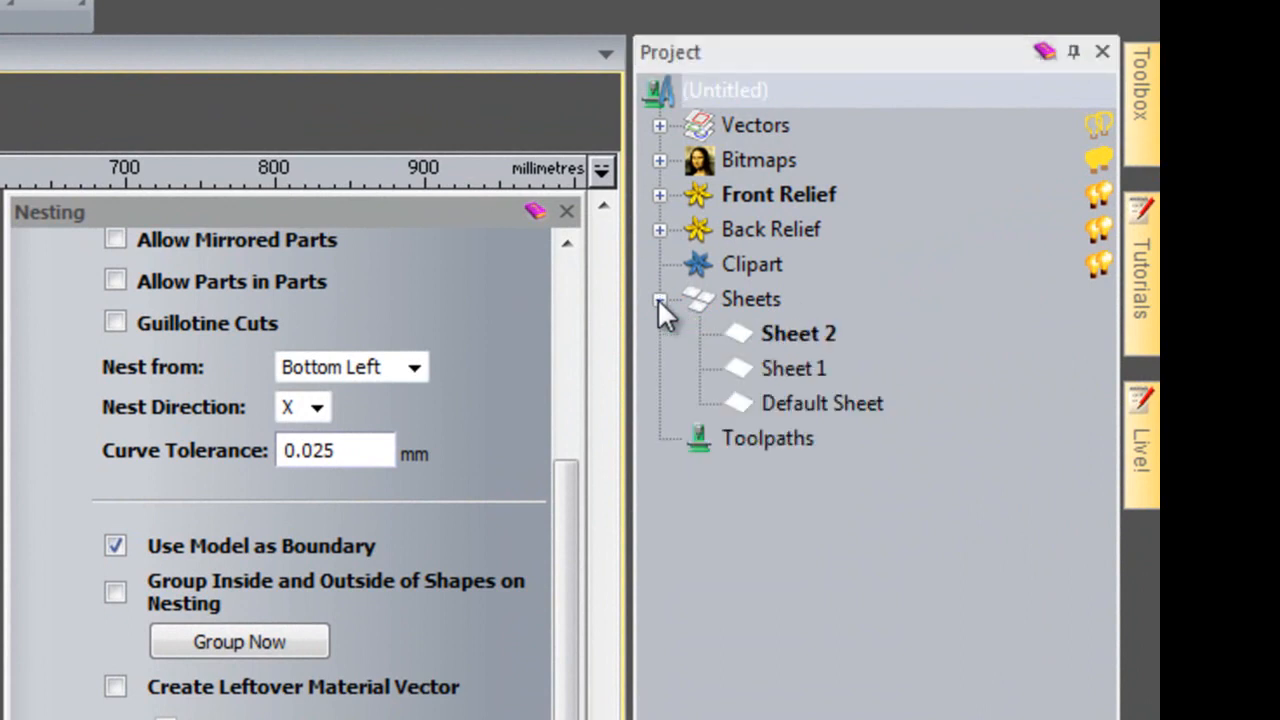
mouse_move(800, 390)
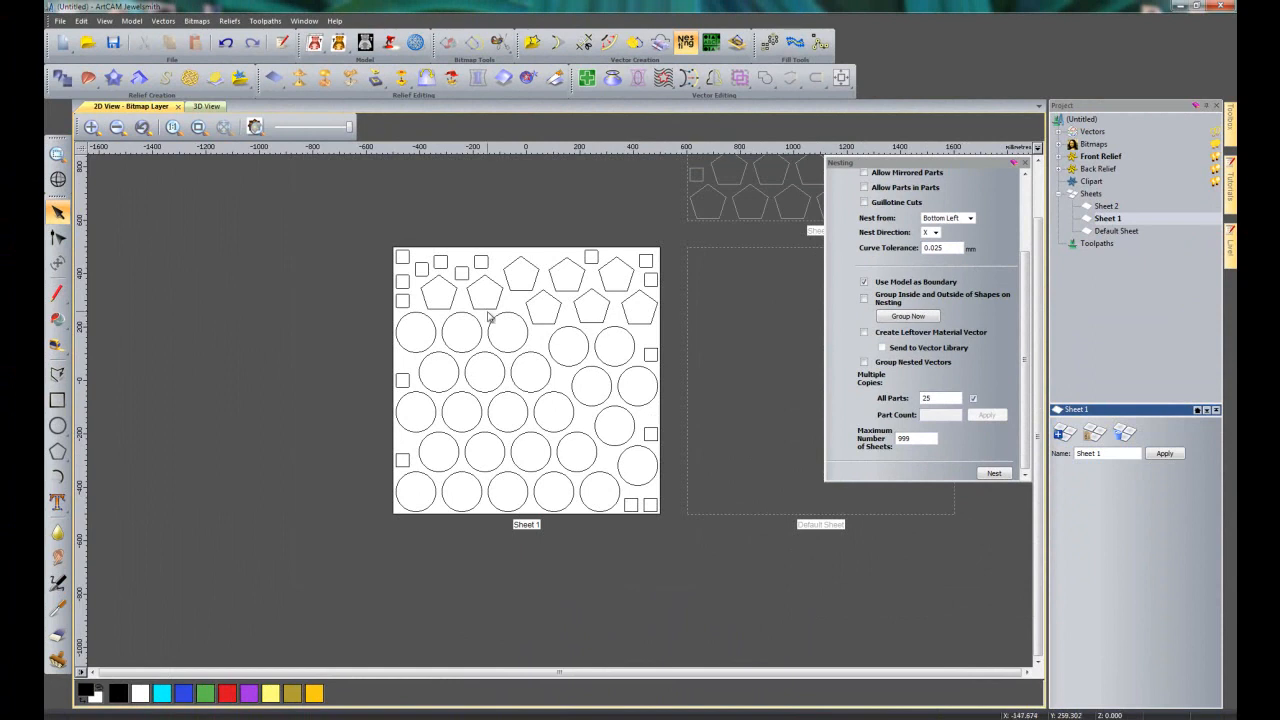
mouse_move(591, 531)
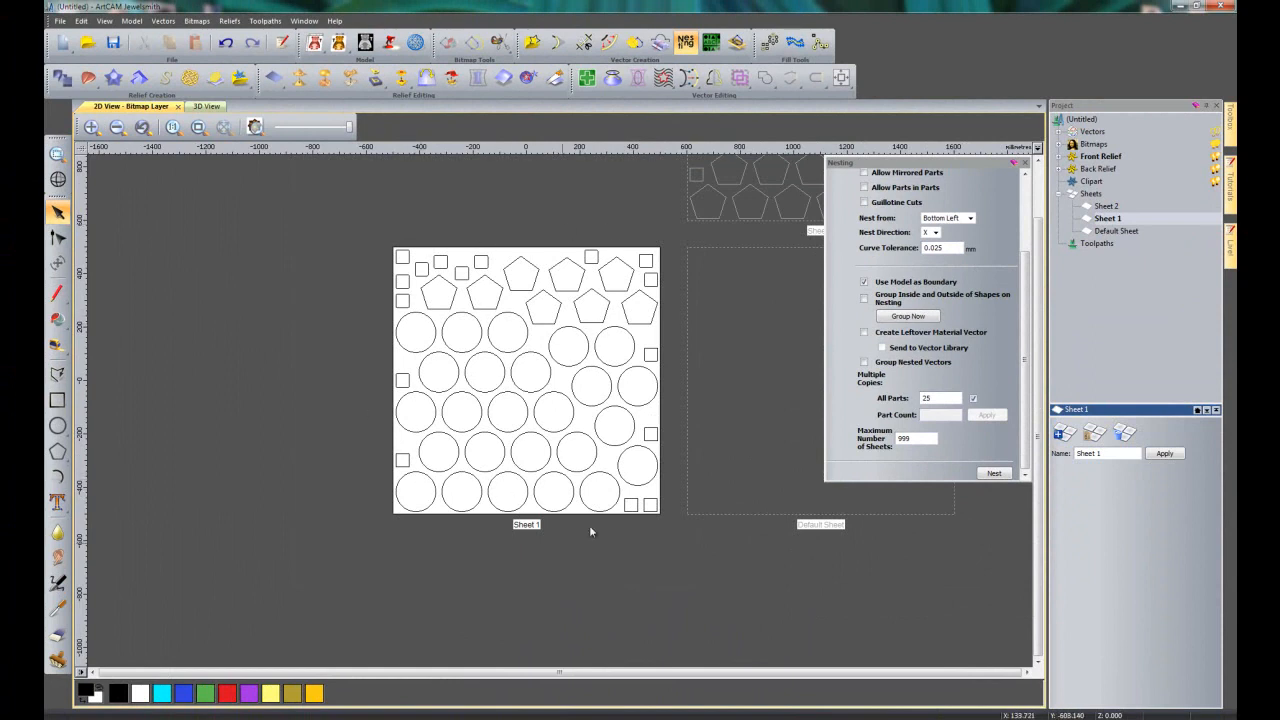
mouse_move(615, 553)
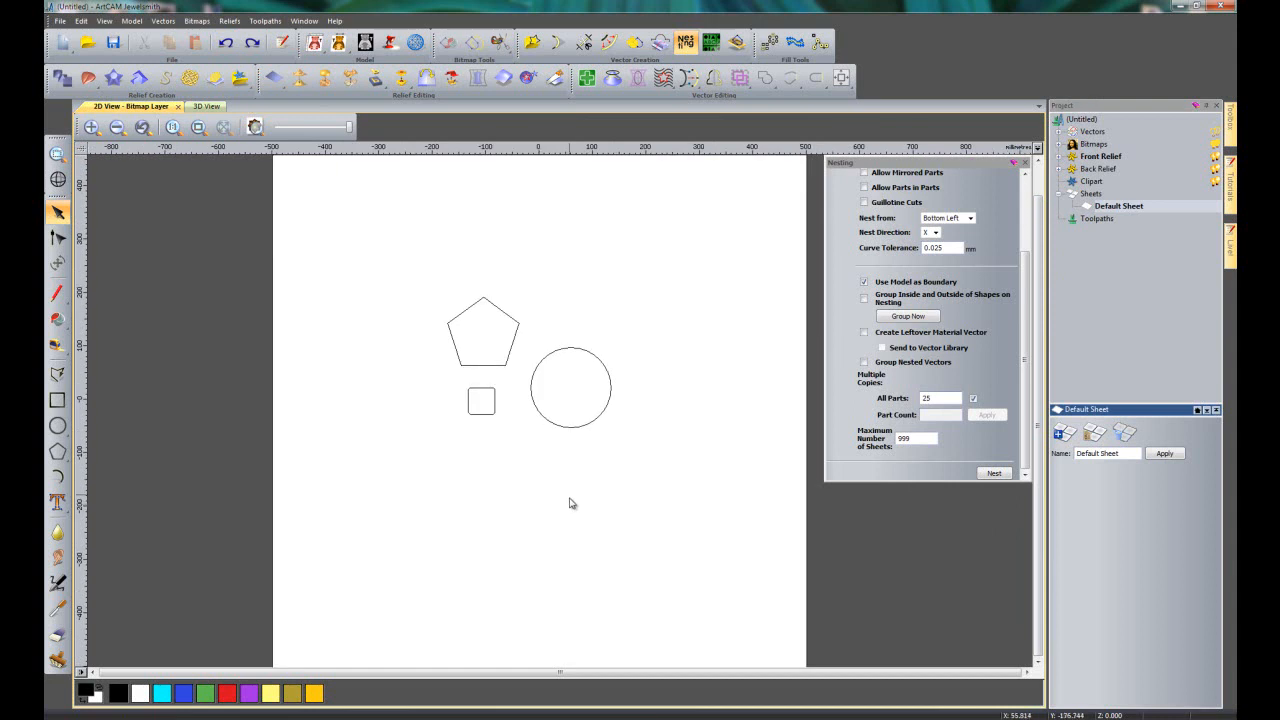
mouse_move(934, 431)
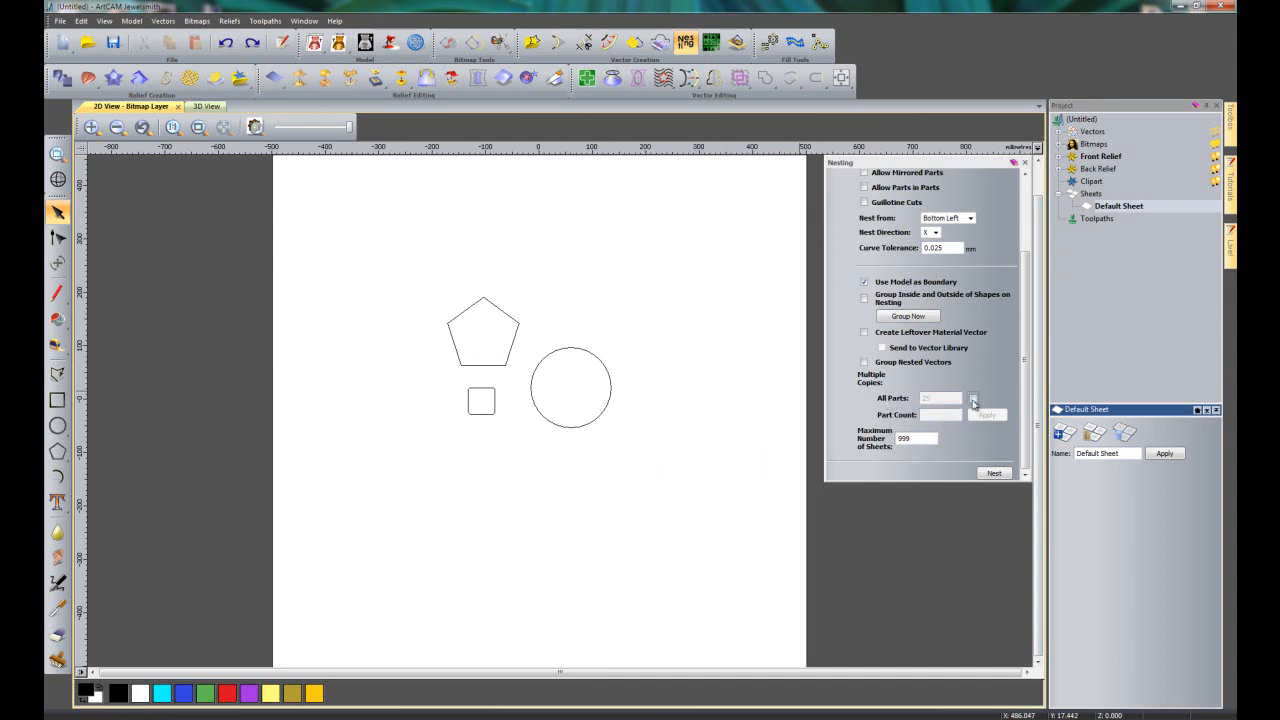
- Turn off the all-parts count and give the circle 4 copies
click(570, 388)
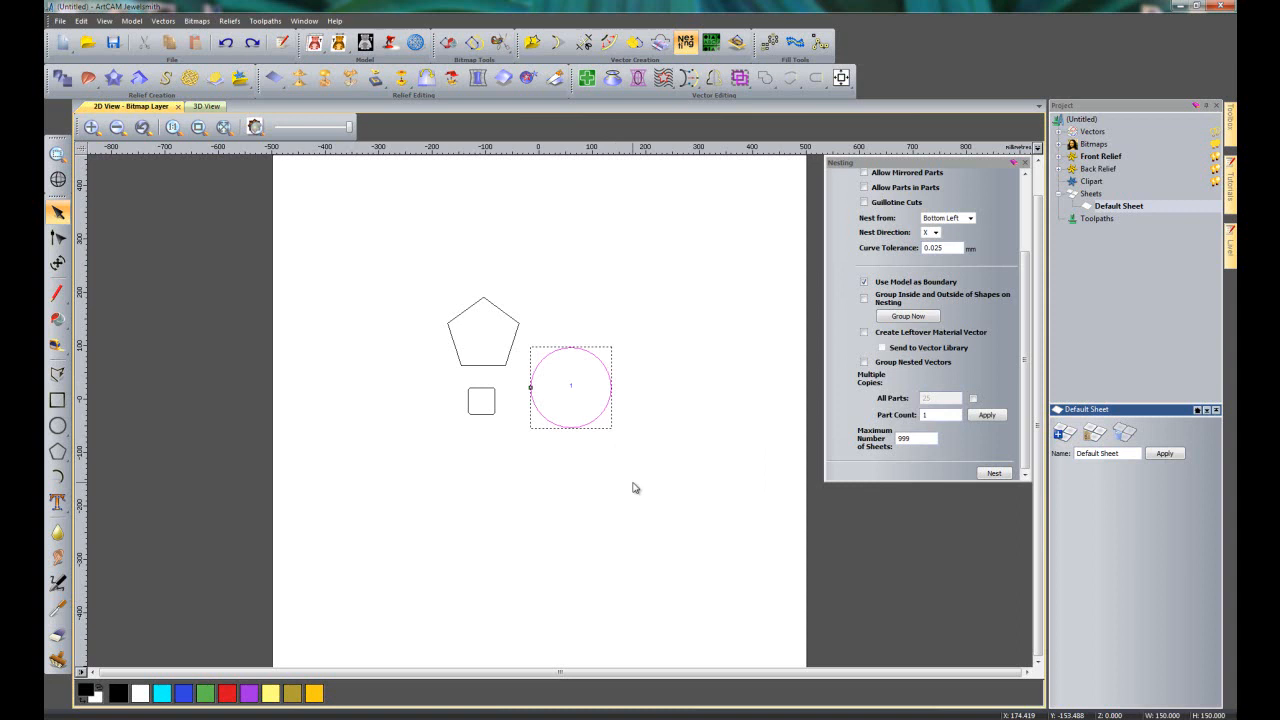
mouse_move(578, 387)
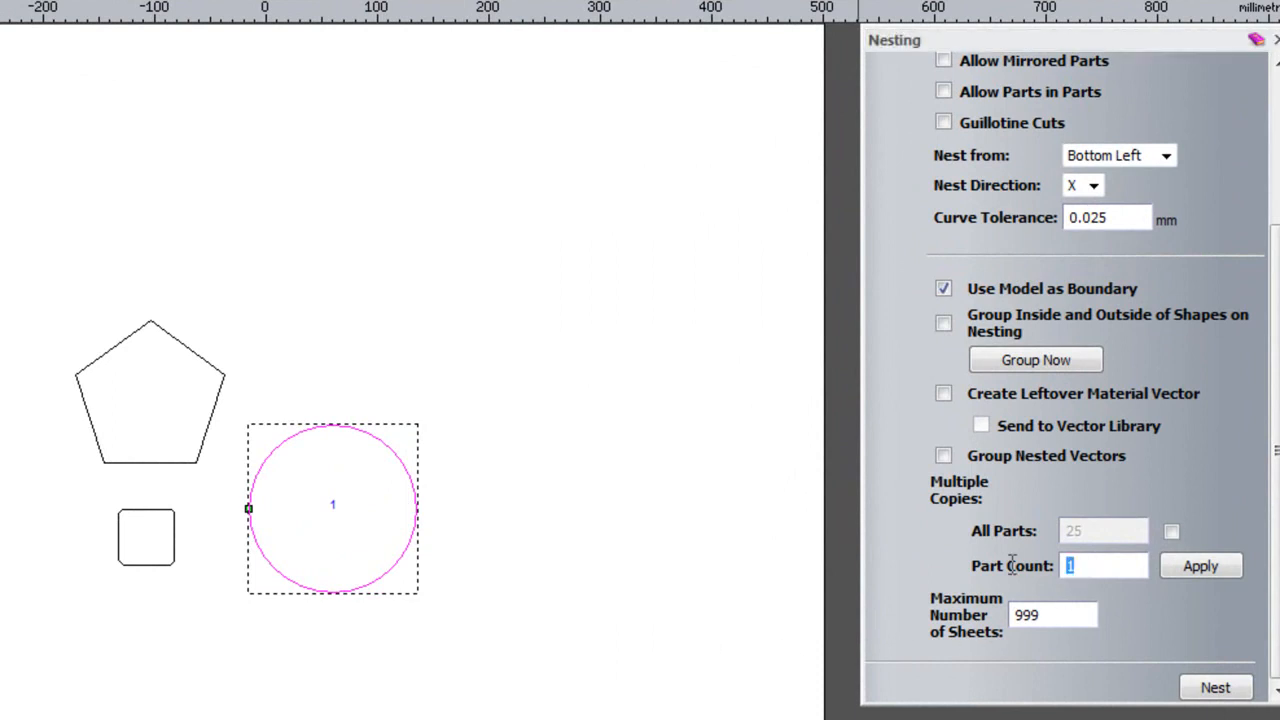
text(4)
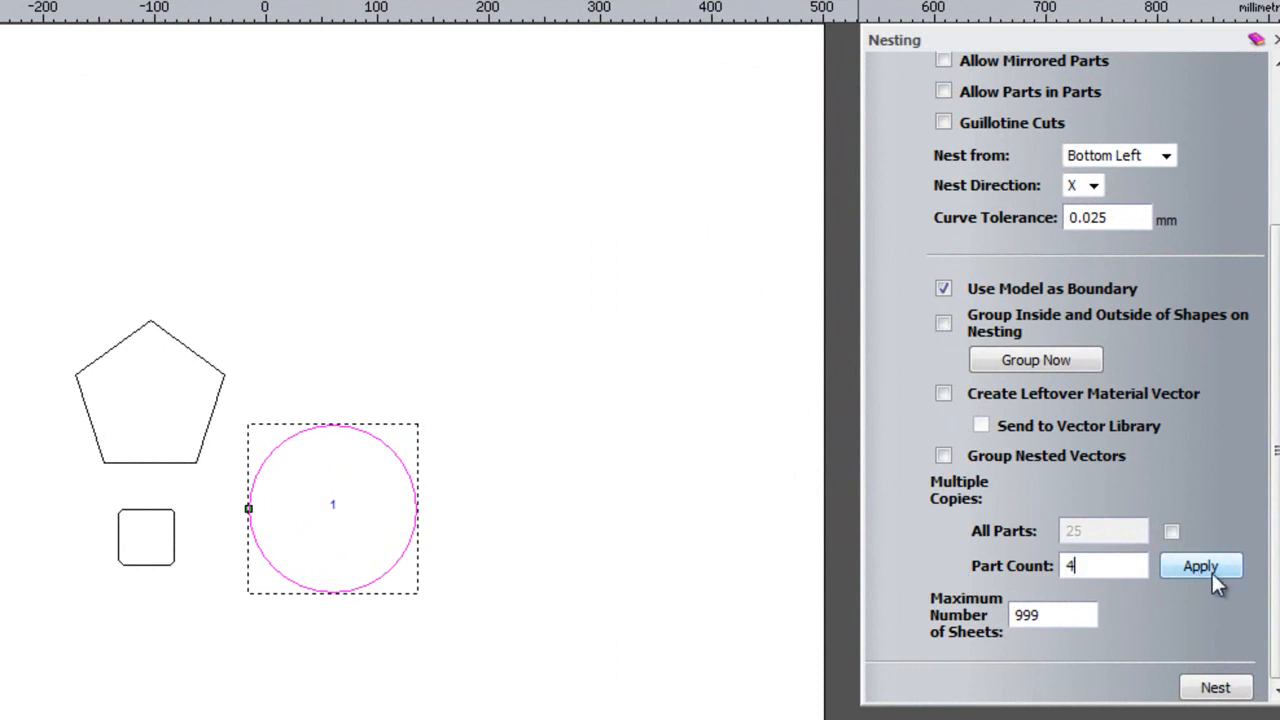
click(1200, 566)
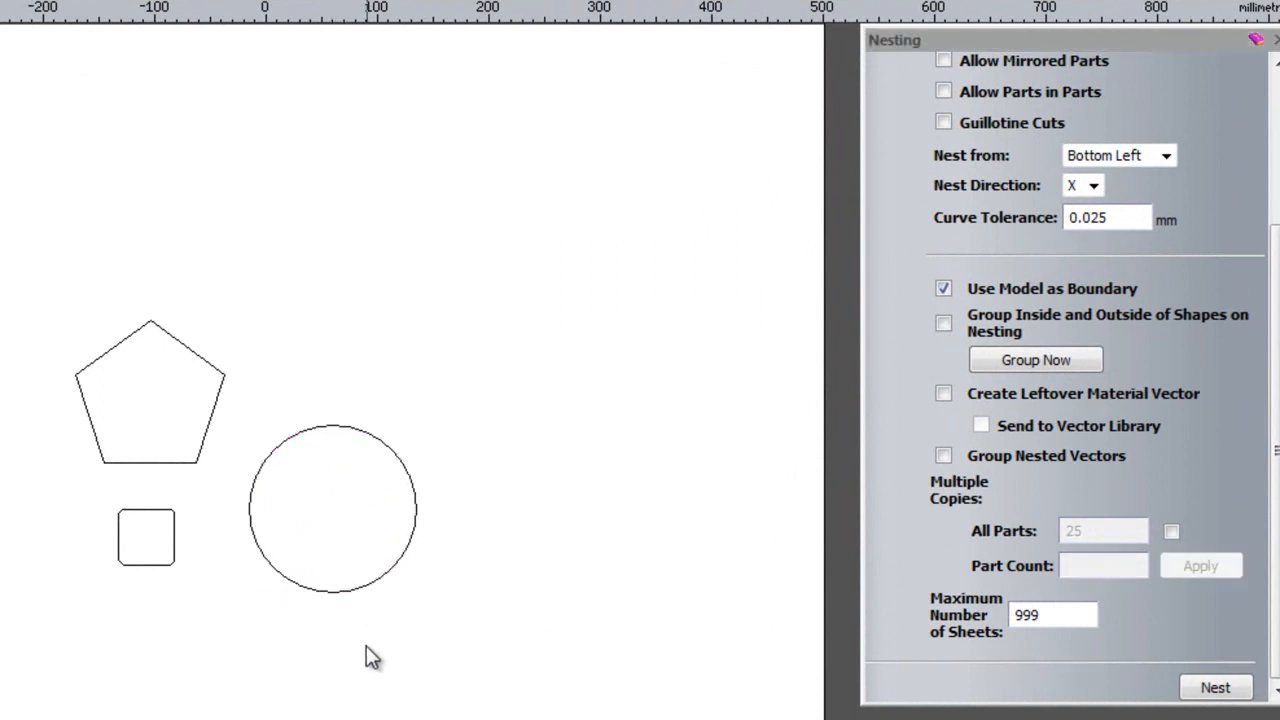
click(150, 390)
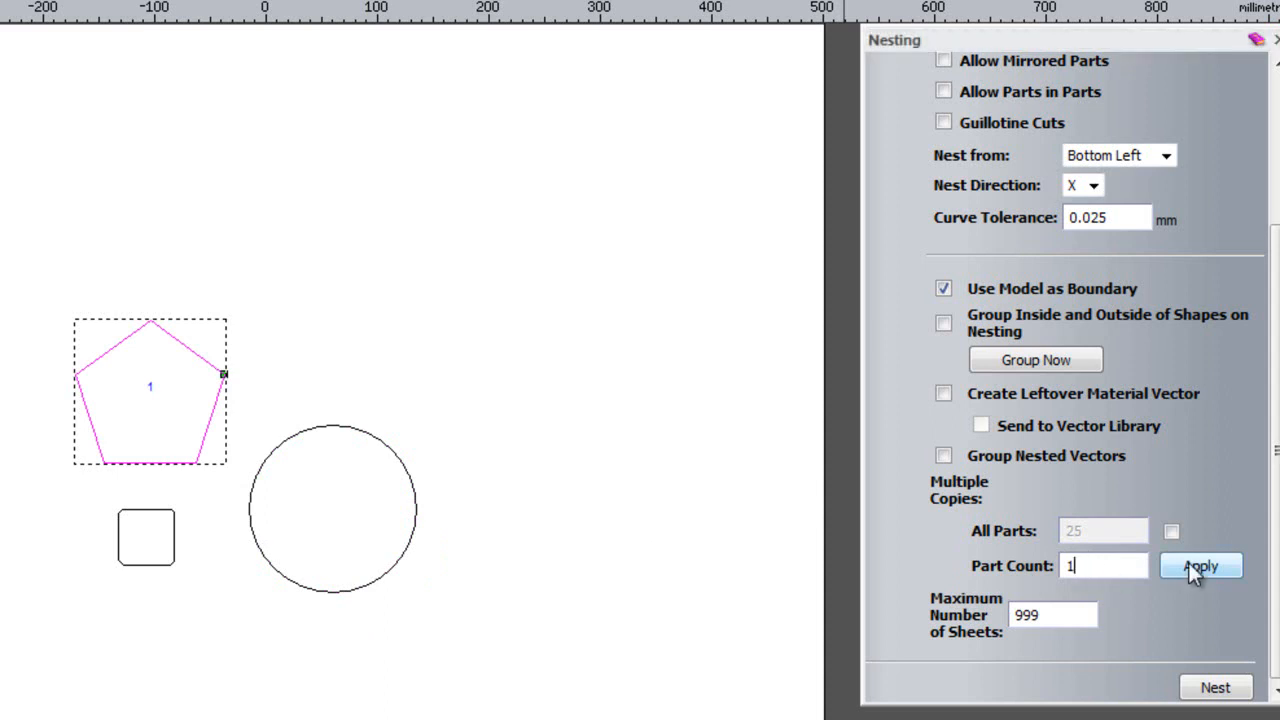
- Apply counts to the pentagon and give the rounded square 25 copies
click(1199, 565)
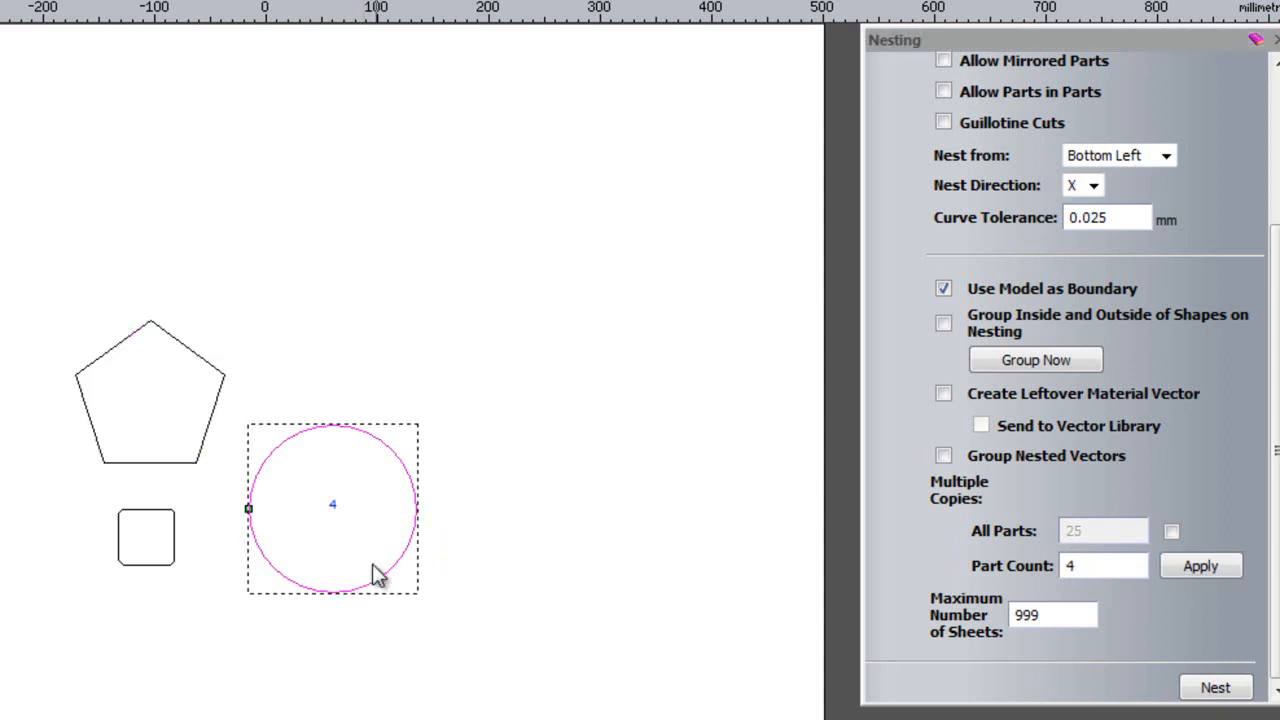
mouse_move(305, 515)
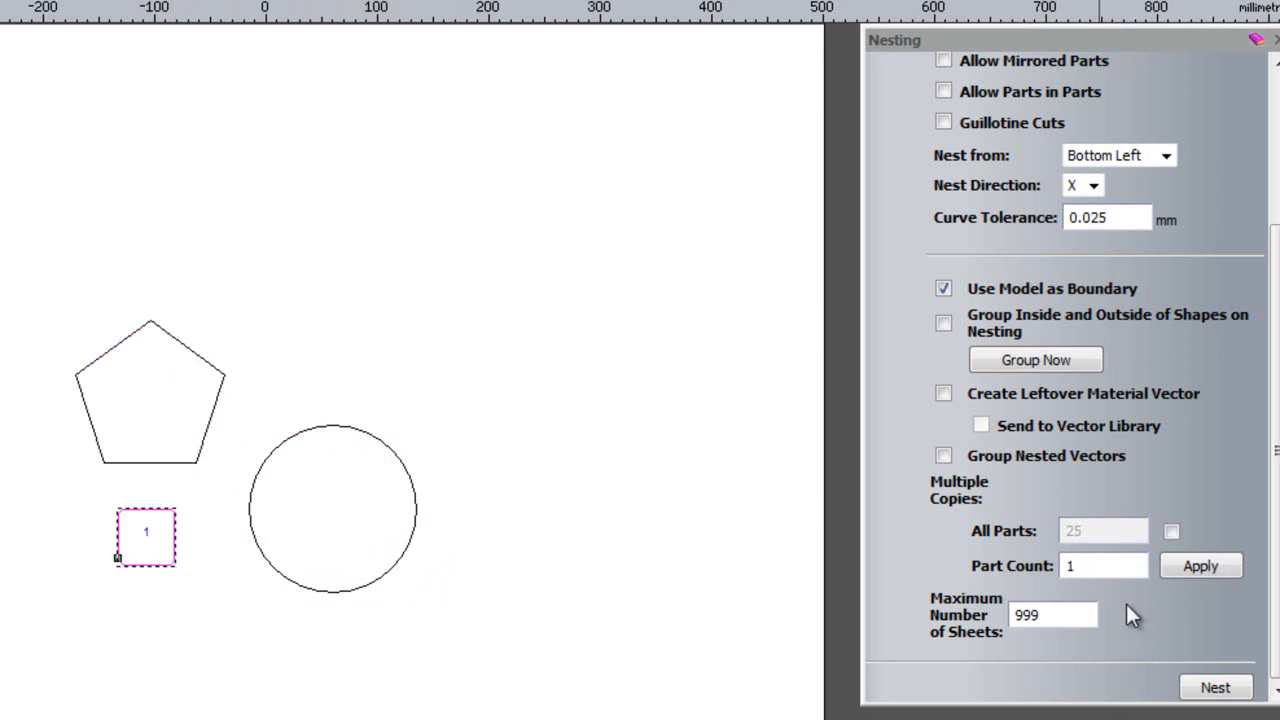
text(25)
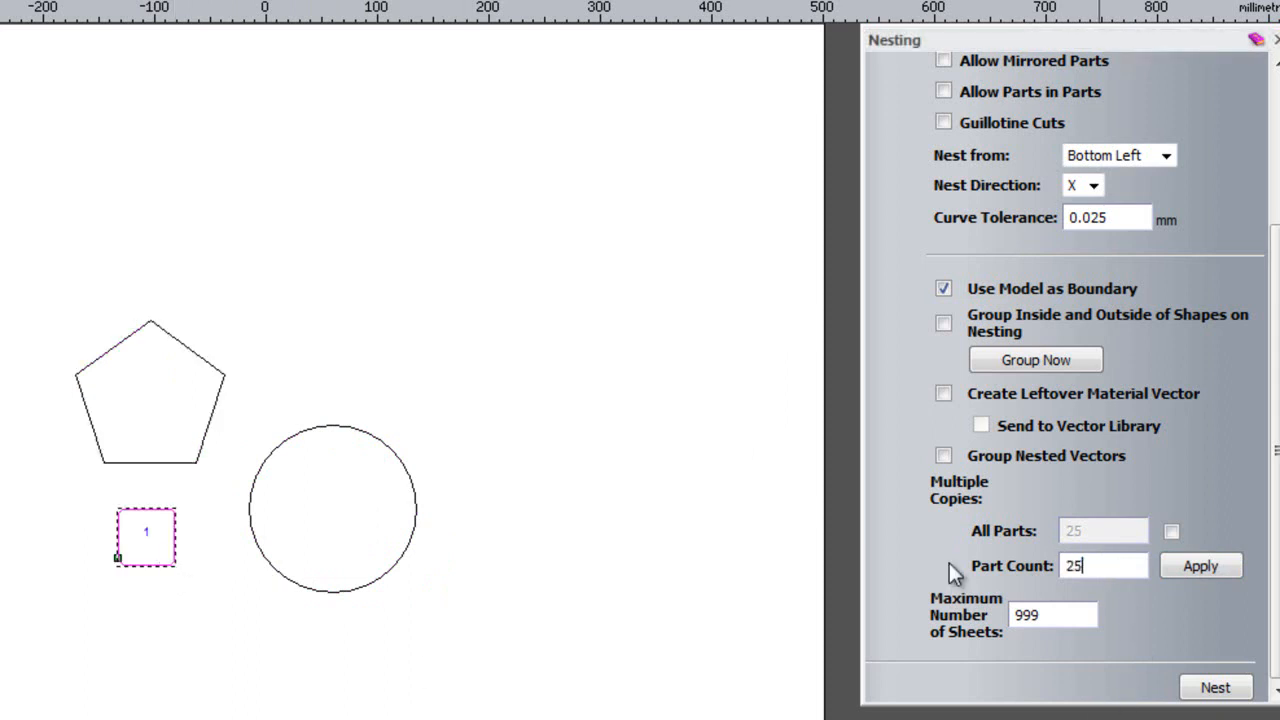
click(1200, 565)
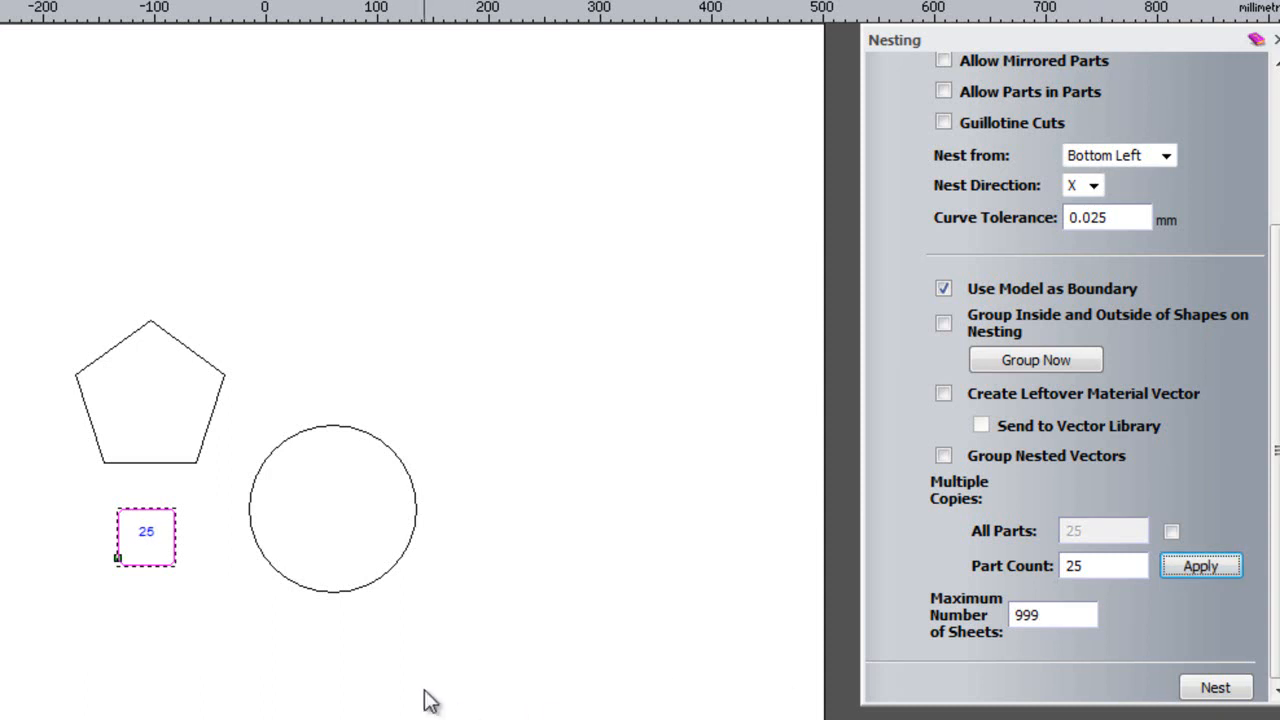
click(1199, 565)
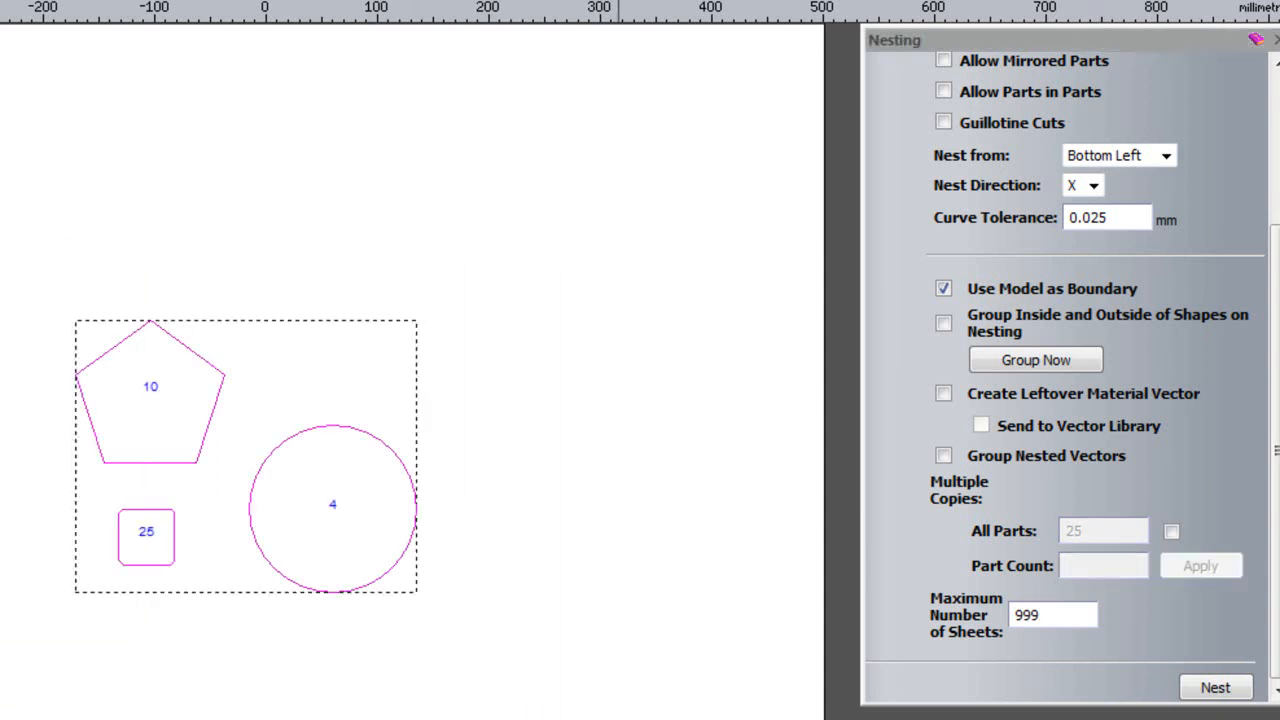
mouse_move(455, 715)
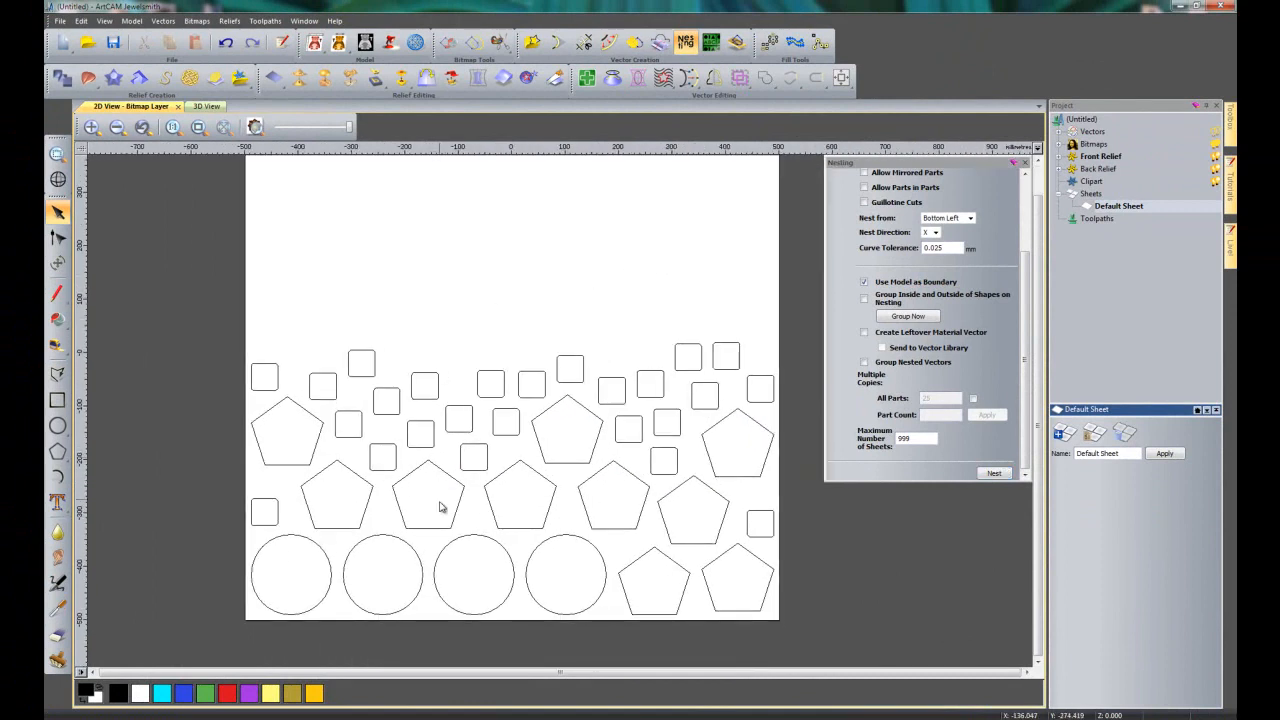
mouse_move(564, 624)
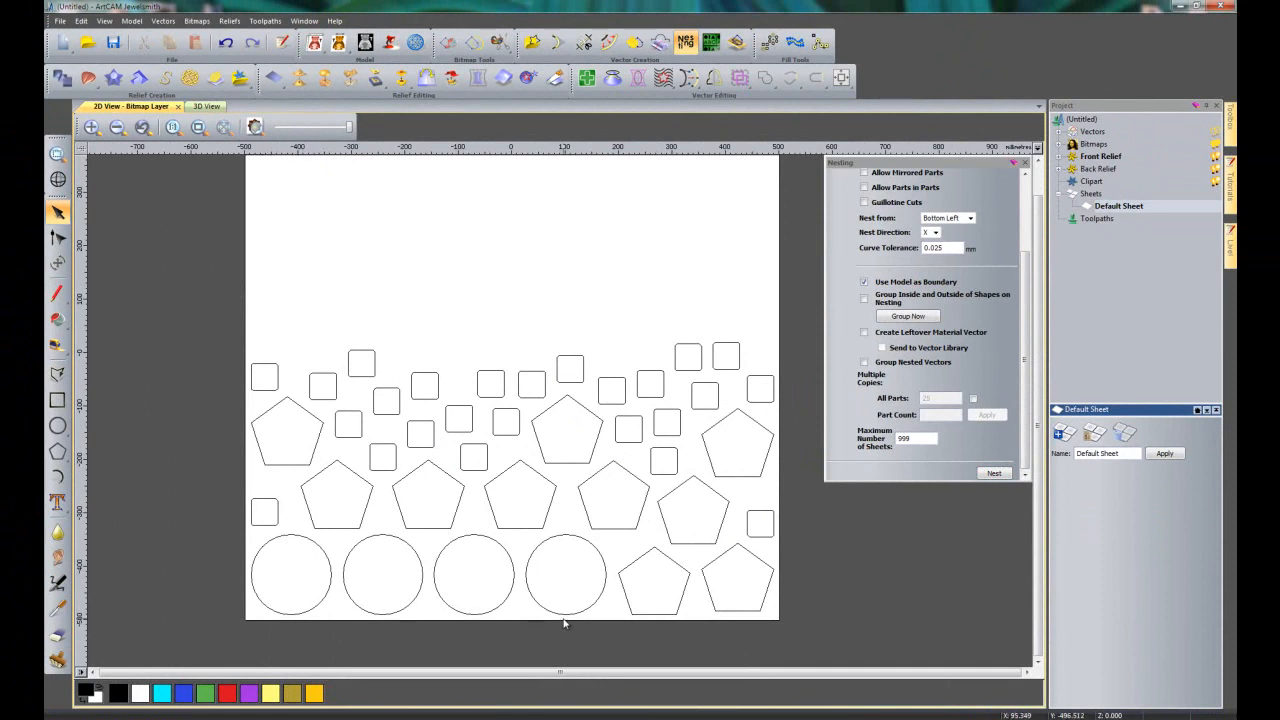
mouse_move(452, 597)
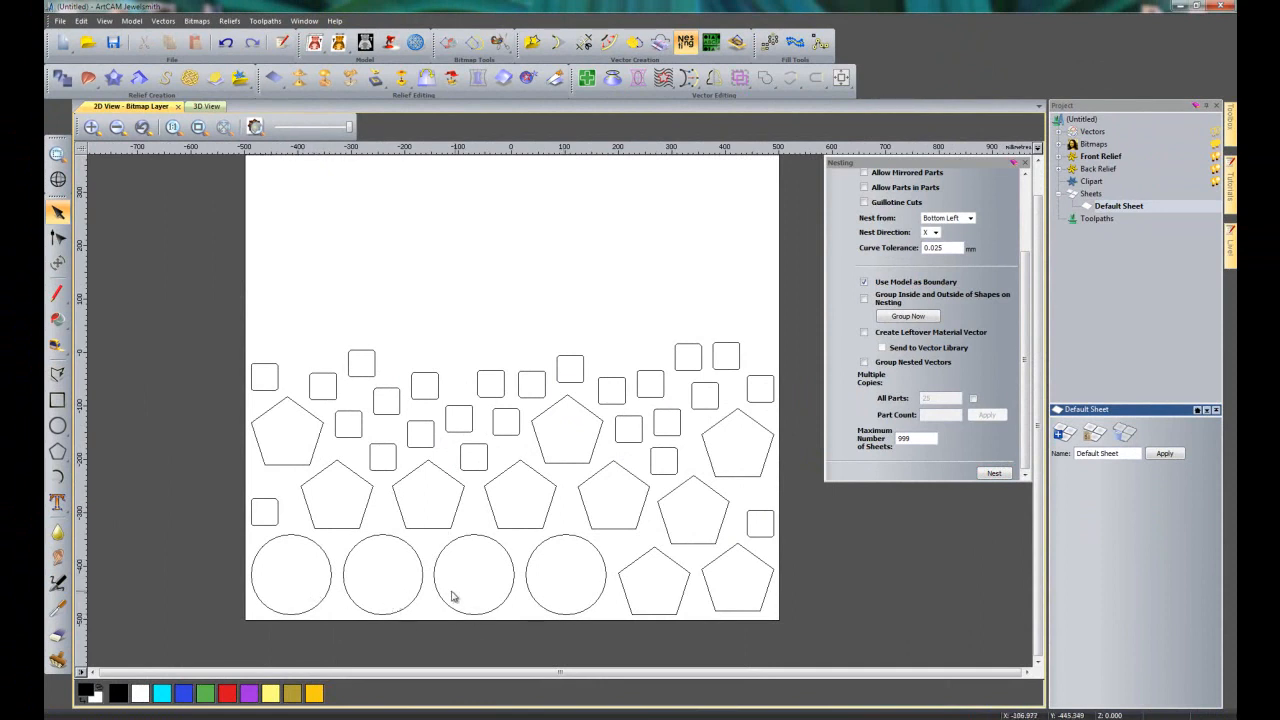
mouse_move(320, 508)
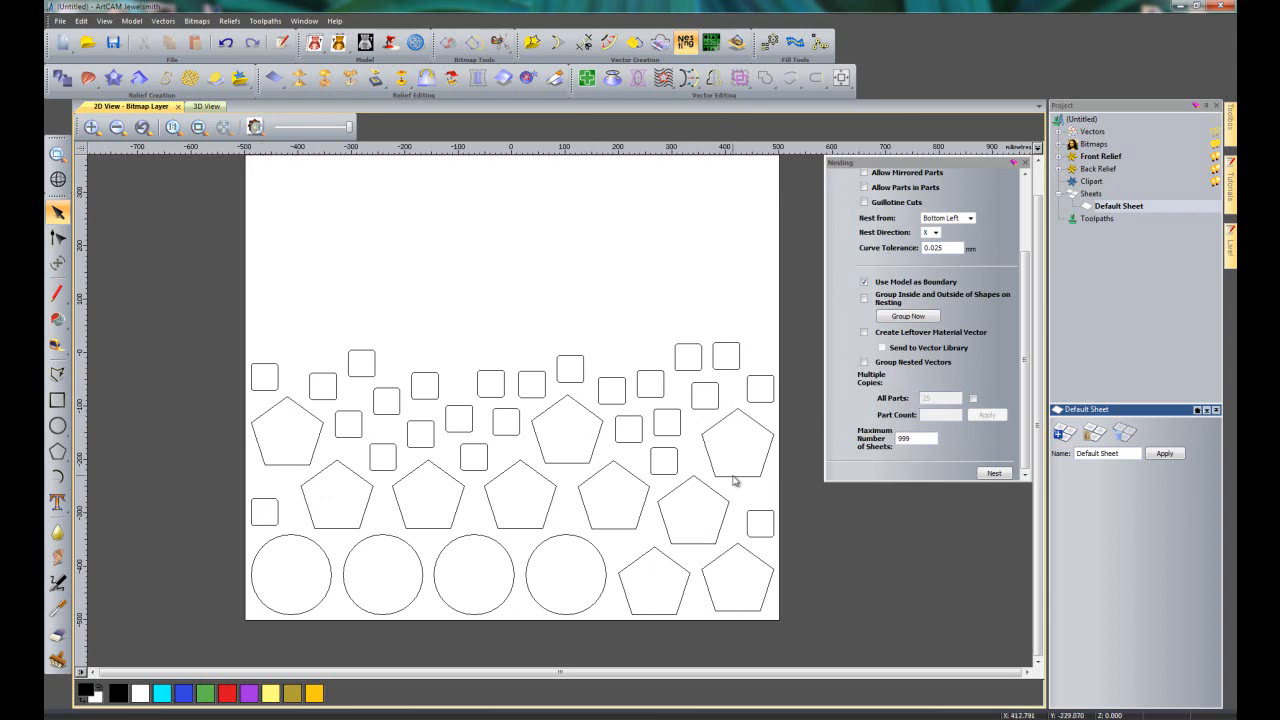
mouse_move(659, 428)
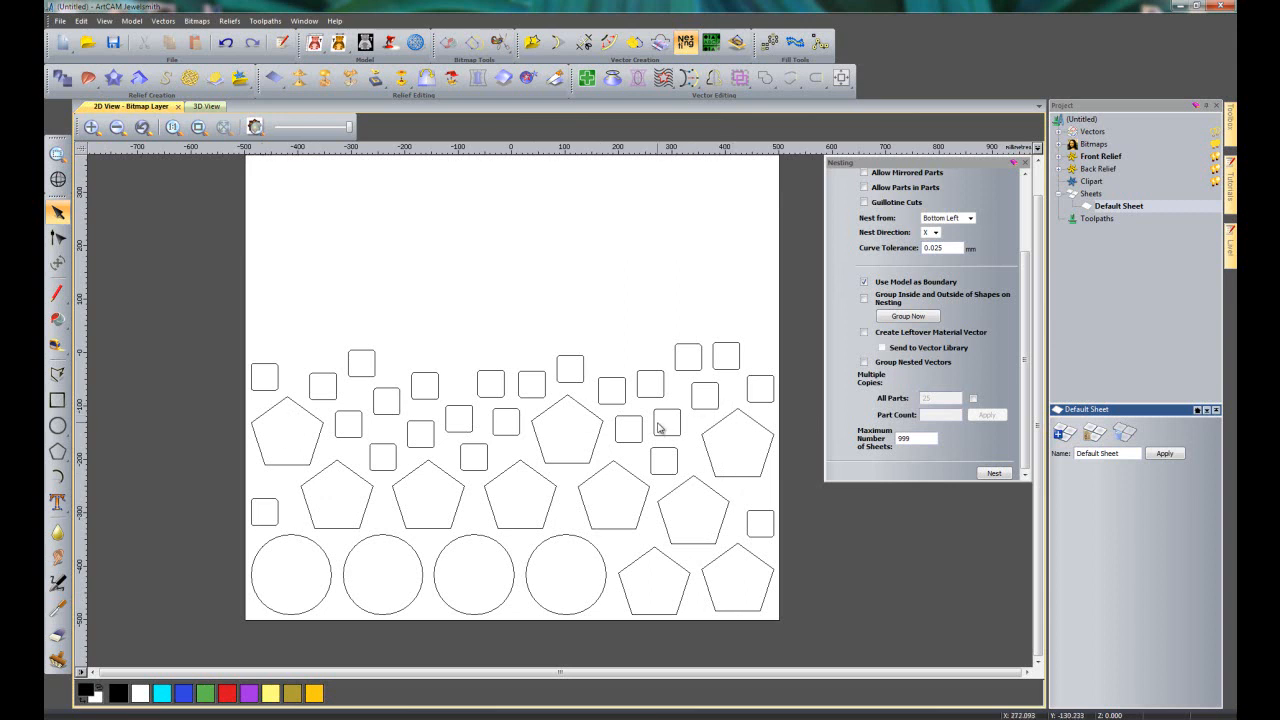
mouse_move(293, 543)
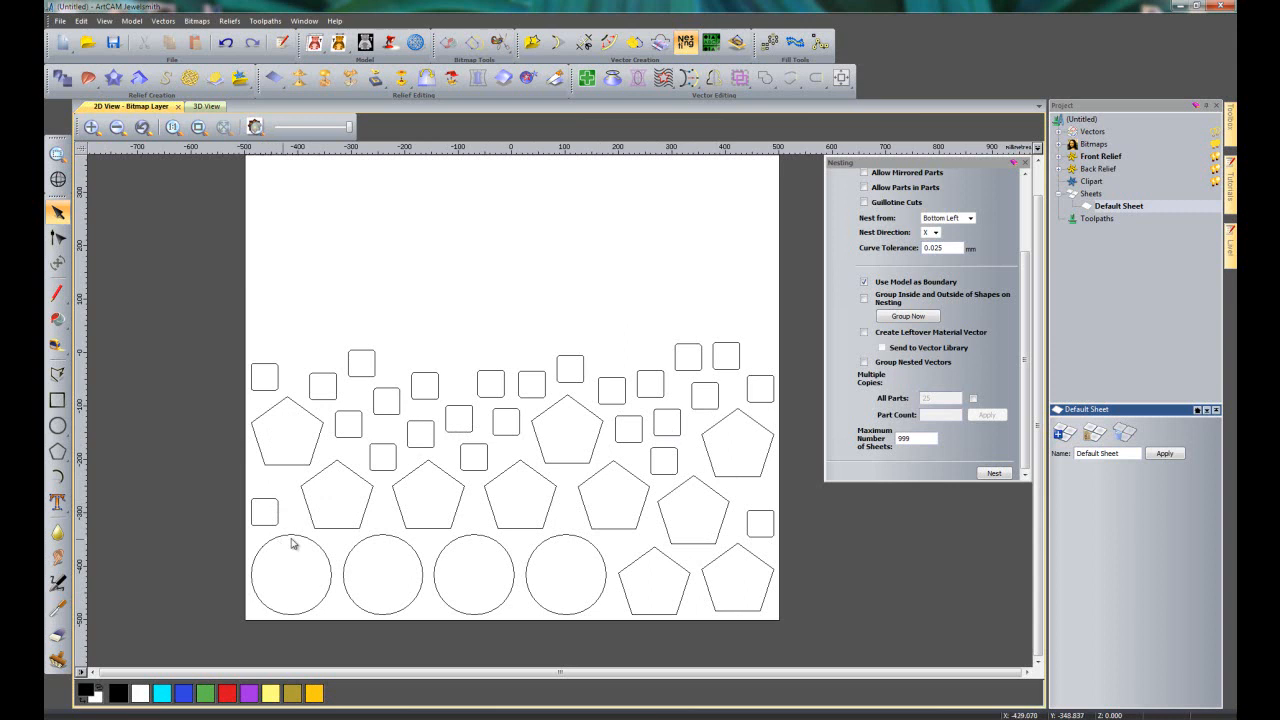
mouse_move(318, 535)
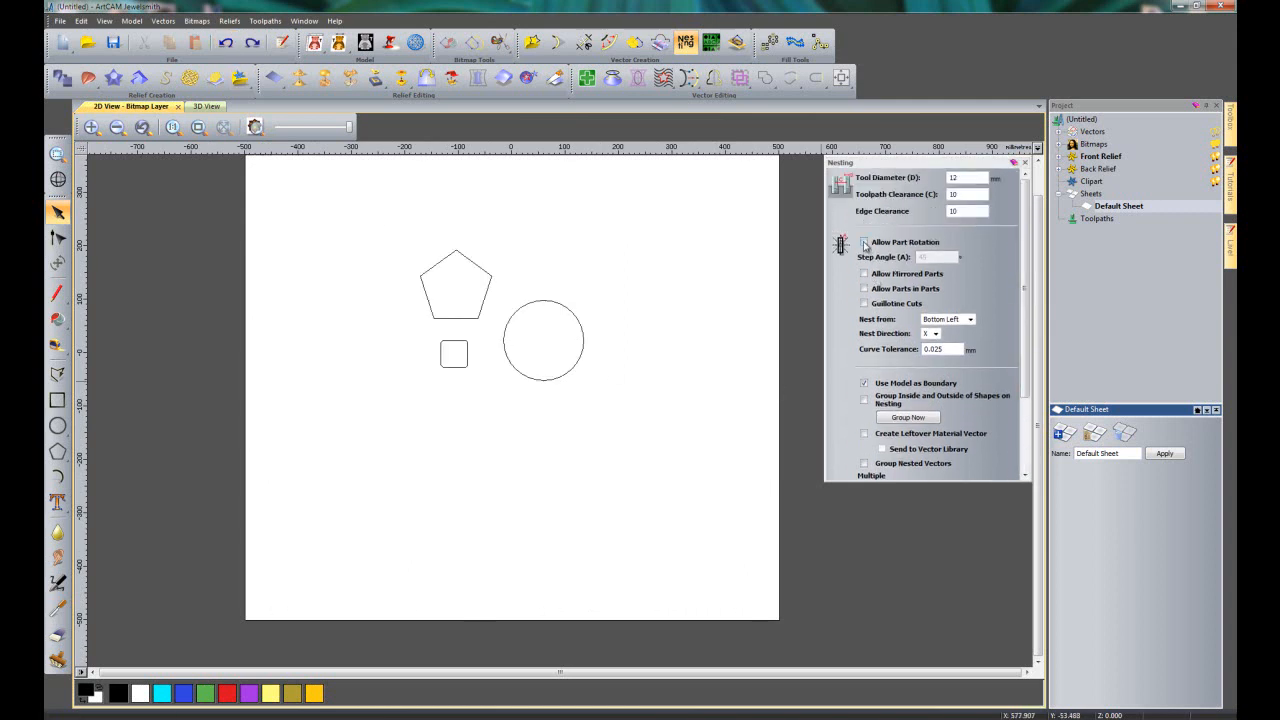
- Allow part rotation with a 90° step angle and re-nest the parts
click(865, 242)
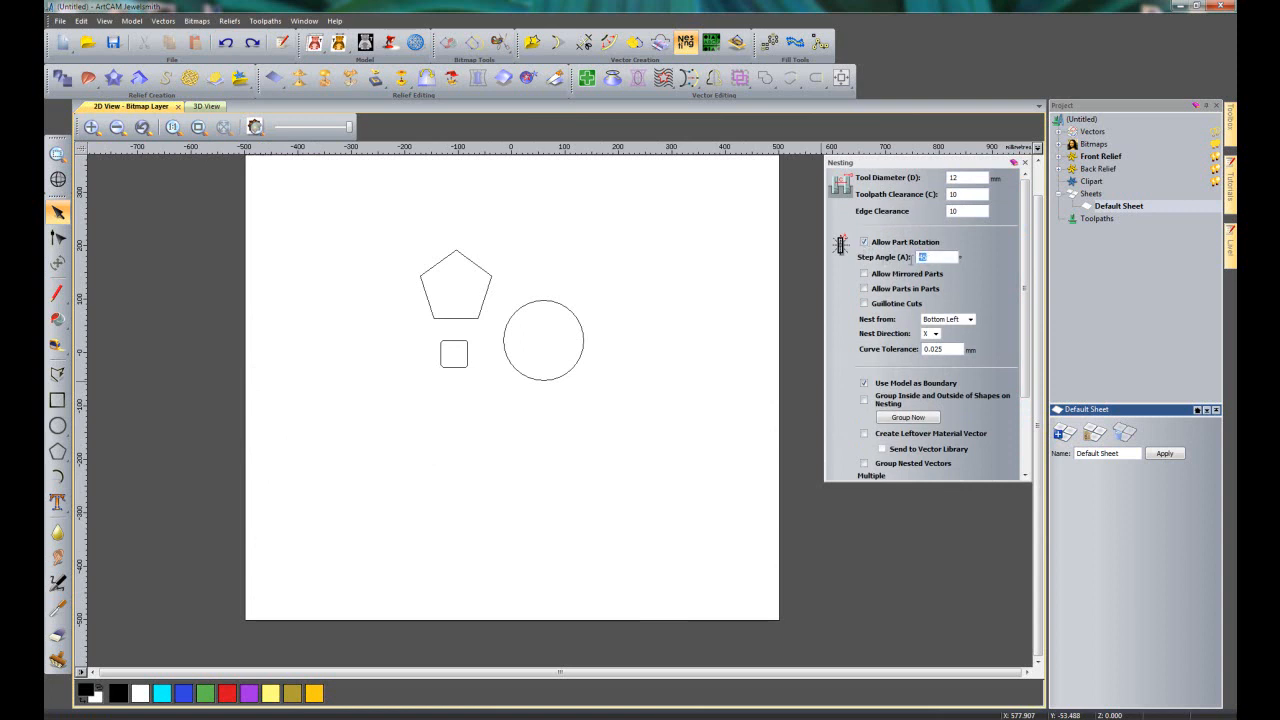
text(90)
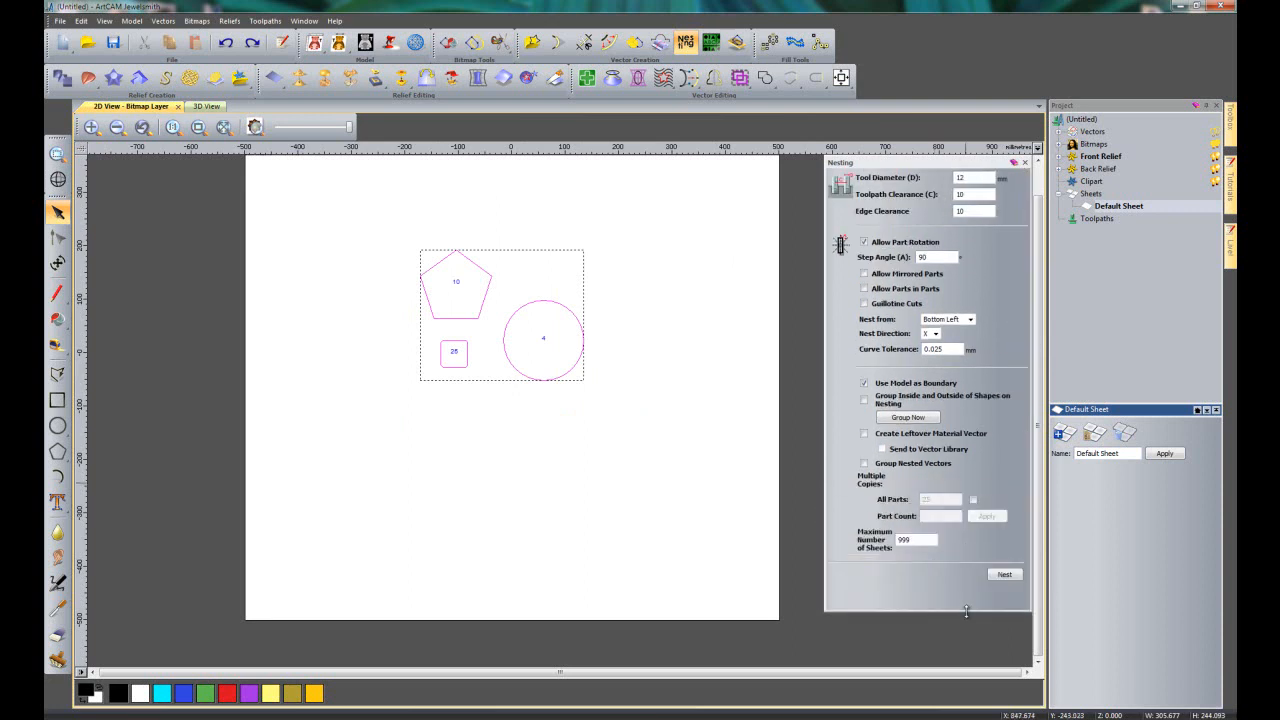
mouse_move(884, 494)
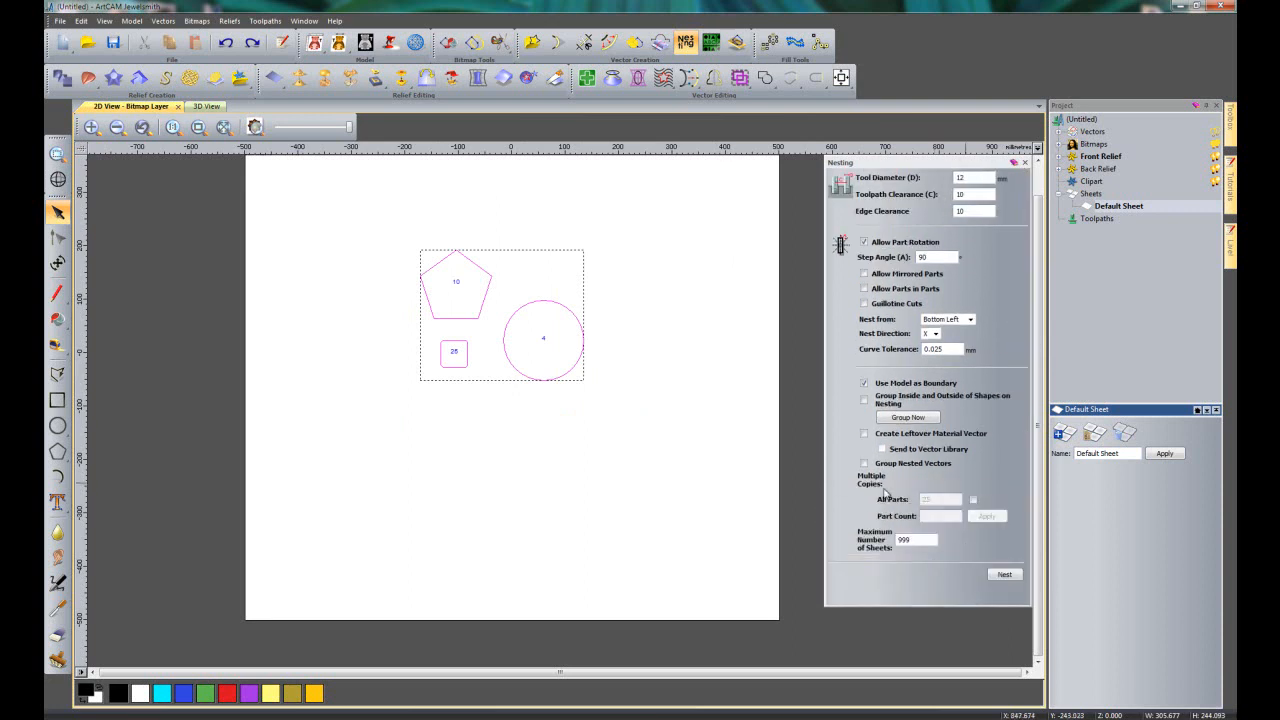
click(1003, 573)
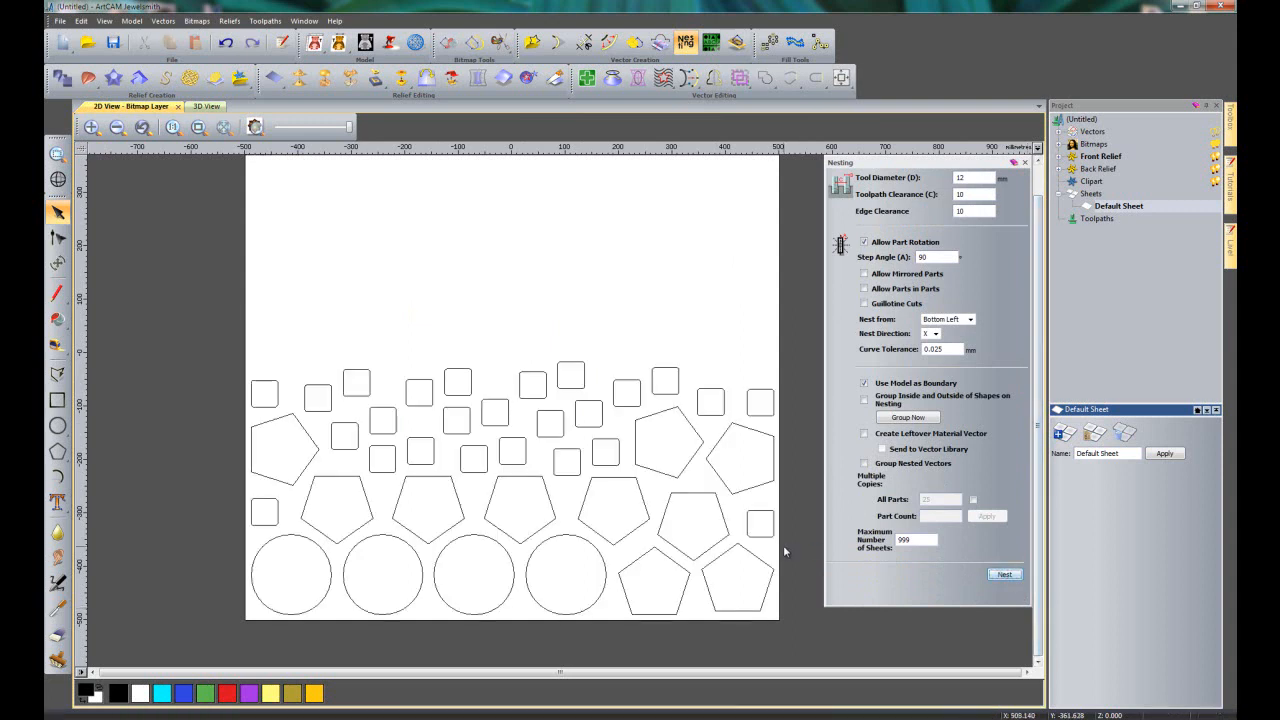
mouse_move(720, 240)
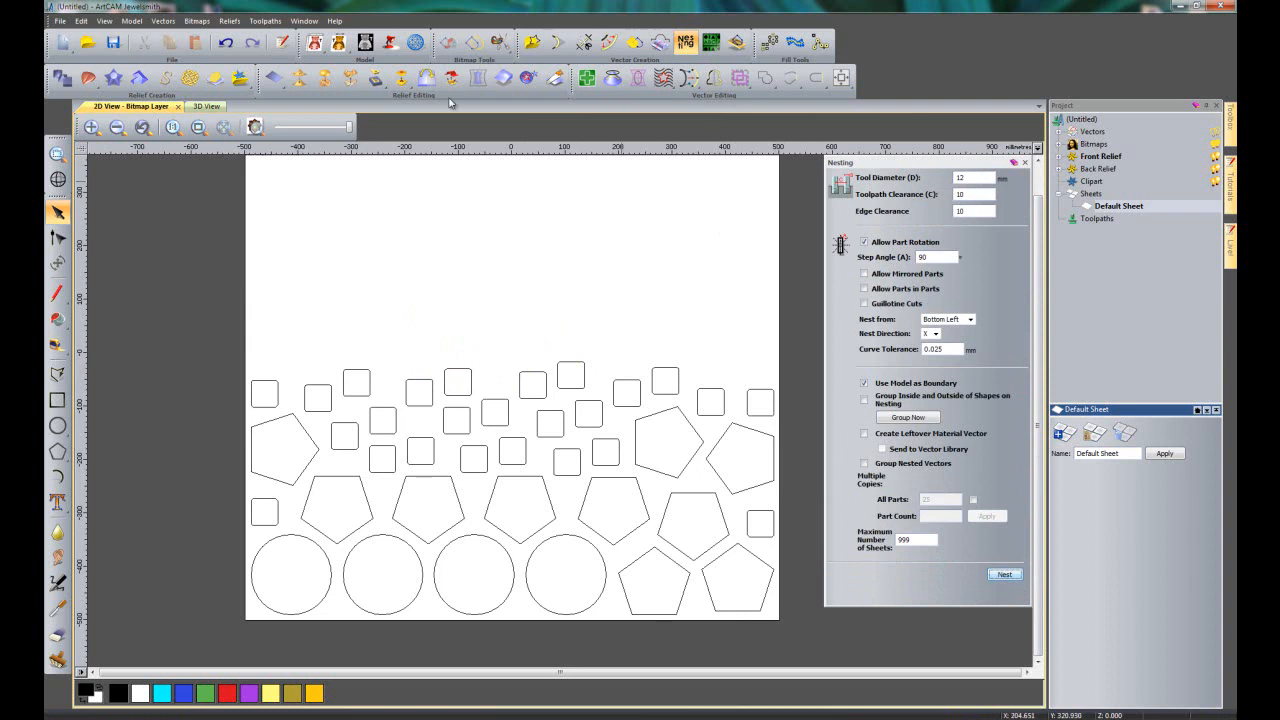
mouse_move(226, 43)
text(20)
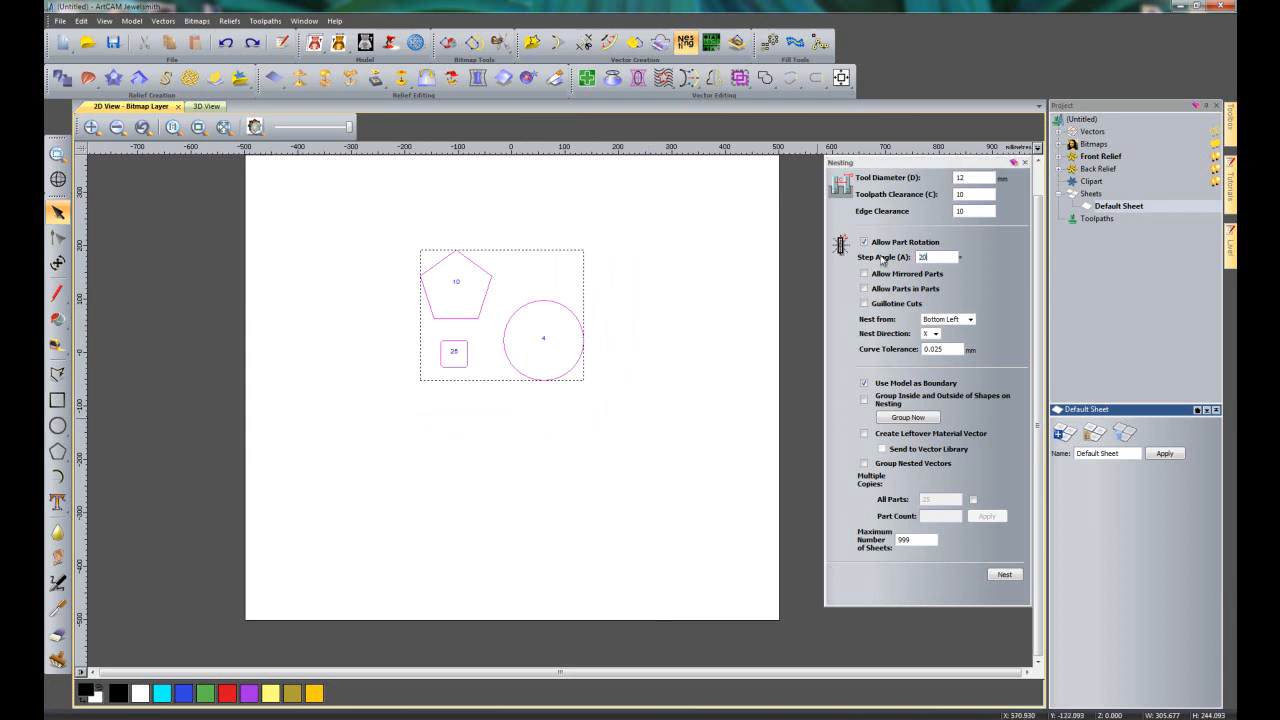
- Re-nest the parts using a 20° rotation step angle
click(1004, 573)
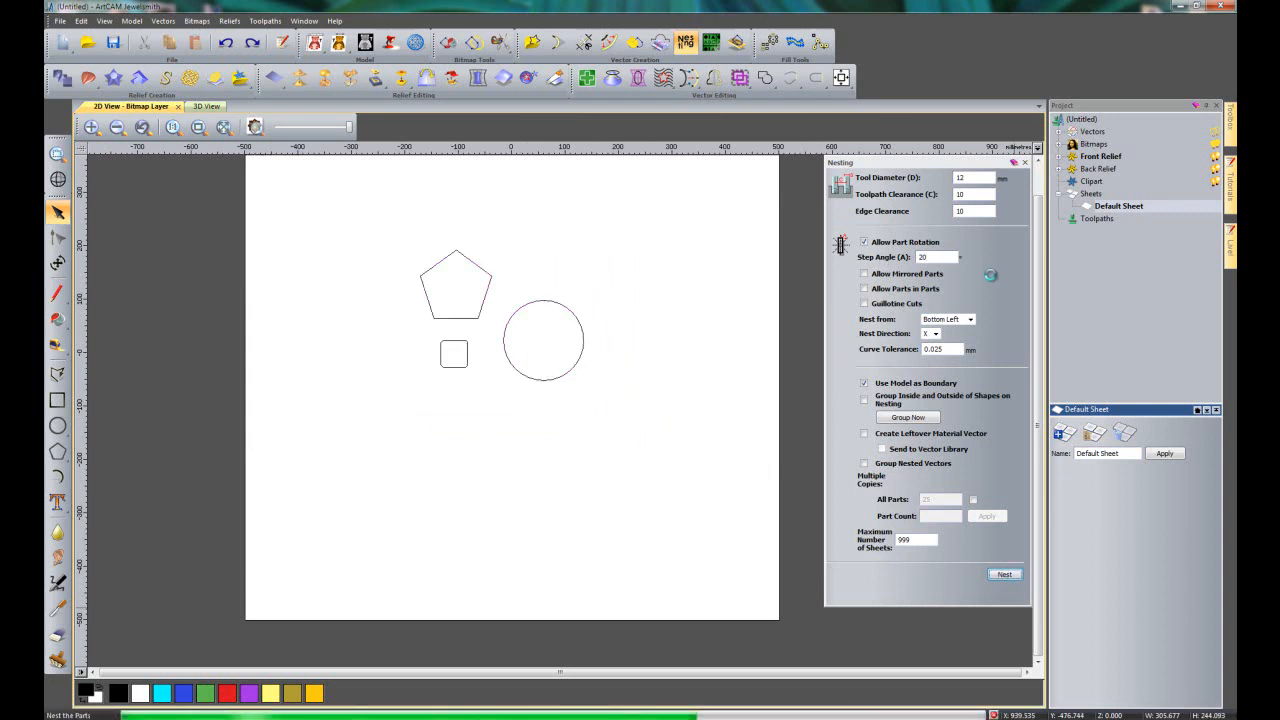
click(1004, 573)
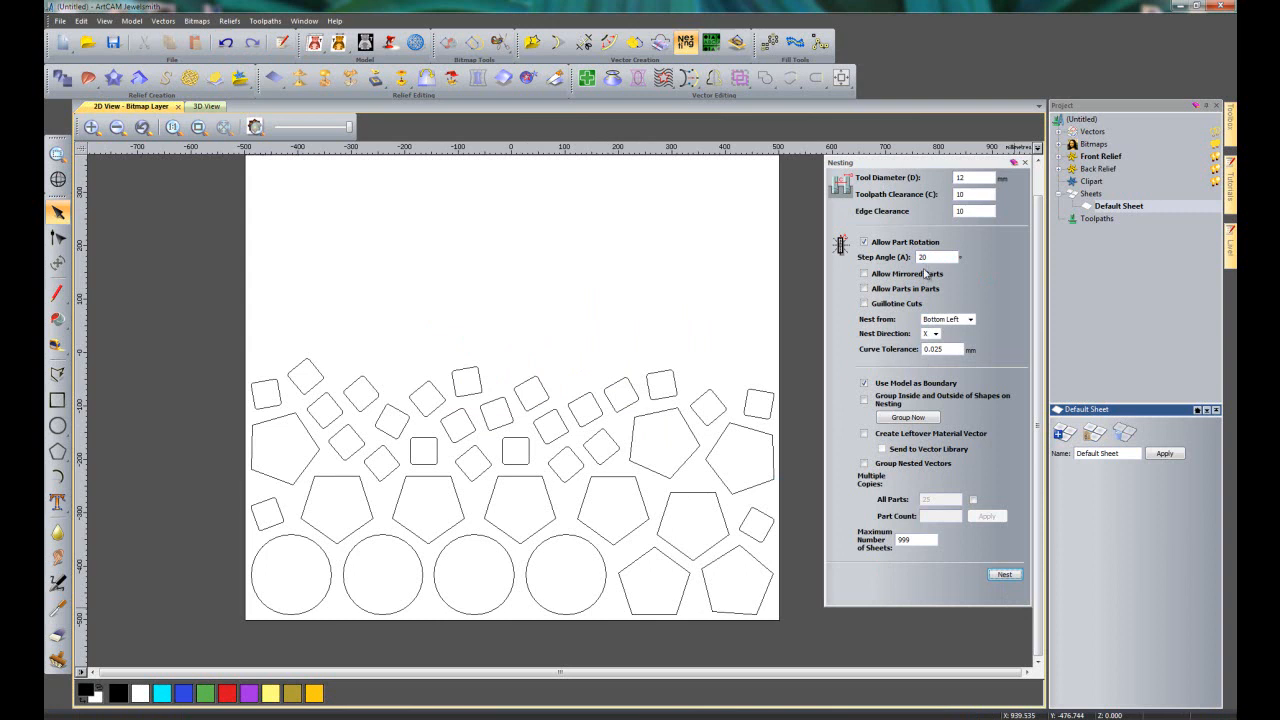
mouse_move(283, 435)
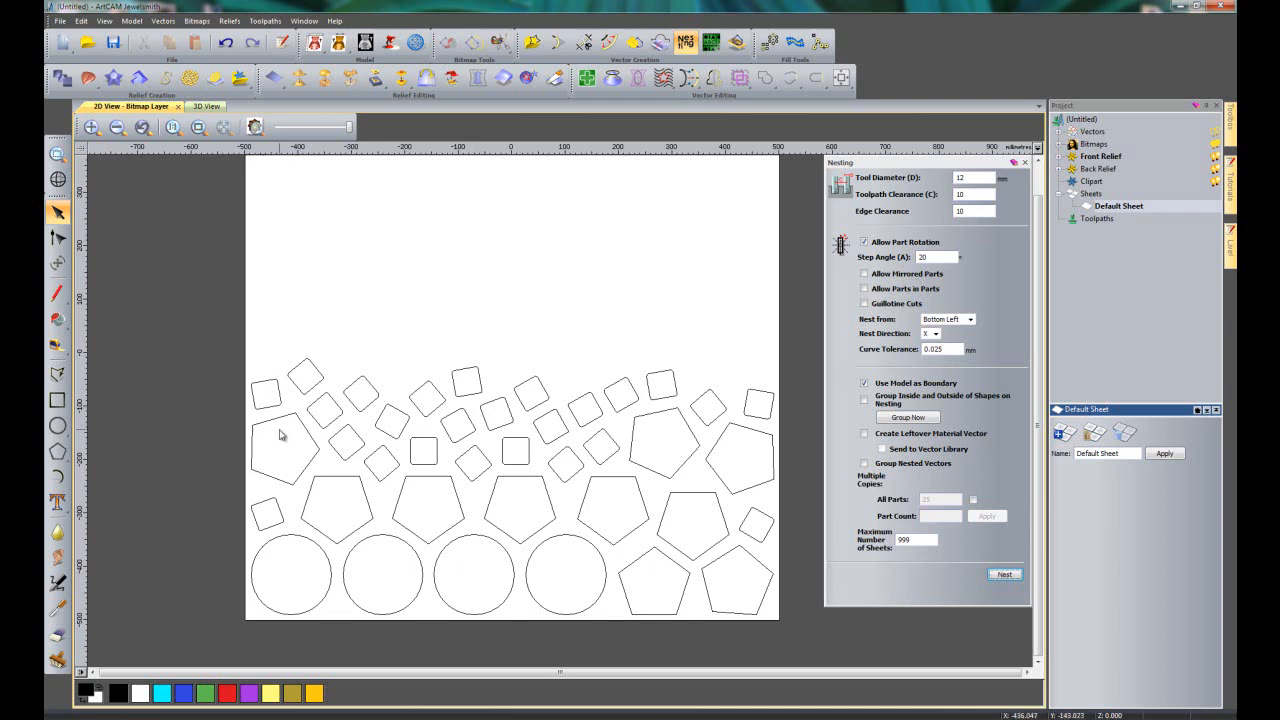